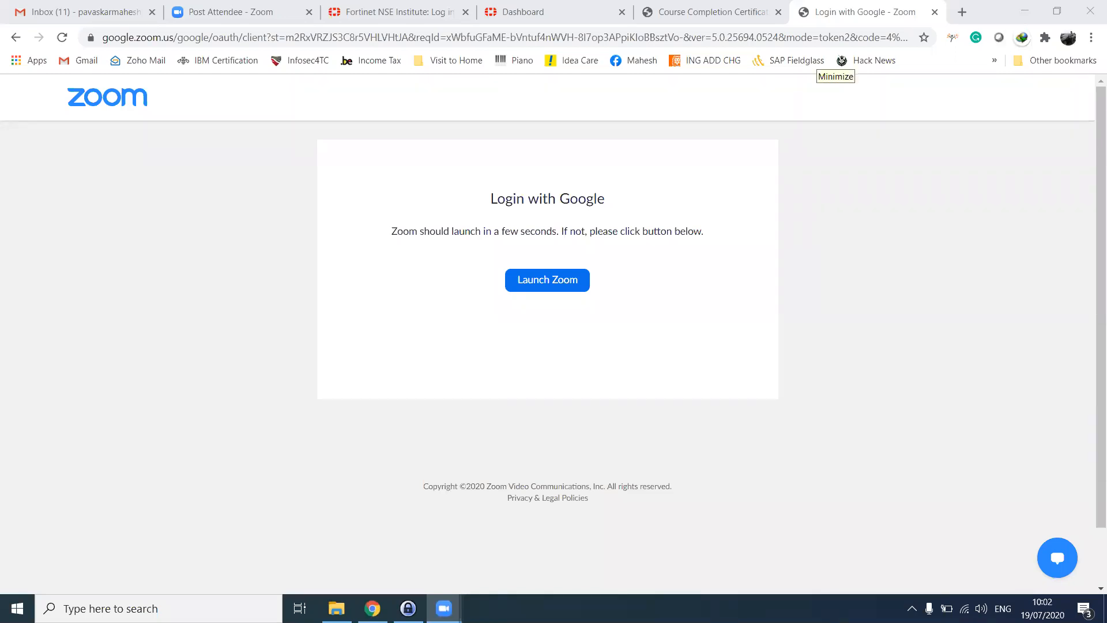
# Switch from the Zoom login tab to the Google results for 'nse1 & nse 2'
pyautogui.click(396, 11)
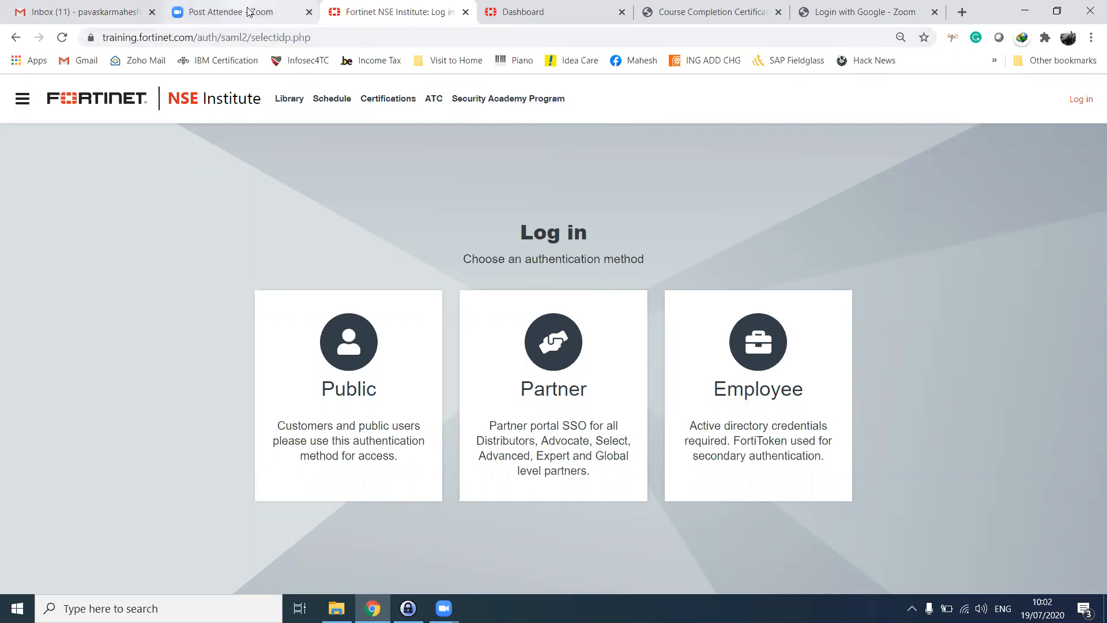
pyautogui.click(233, 11)
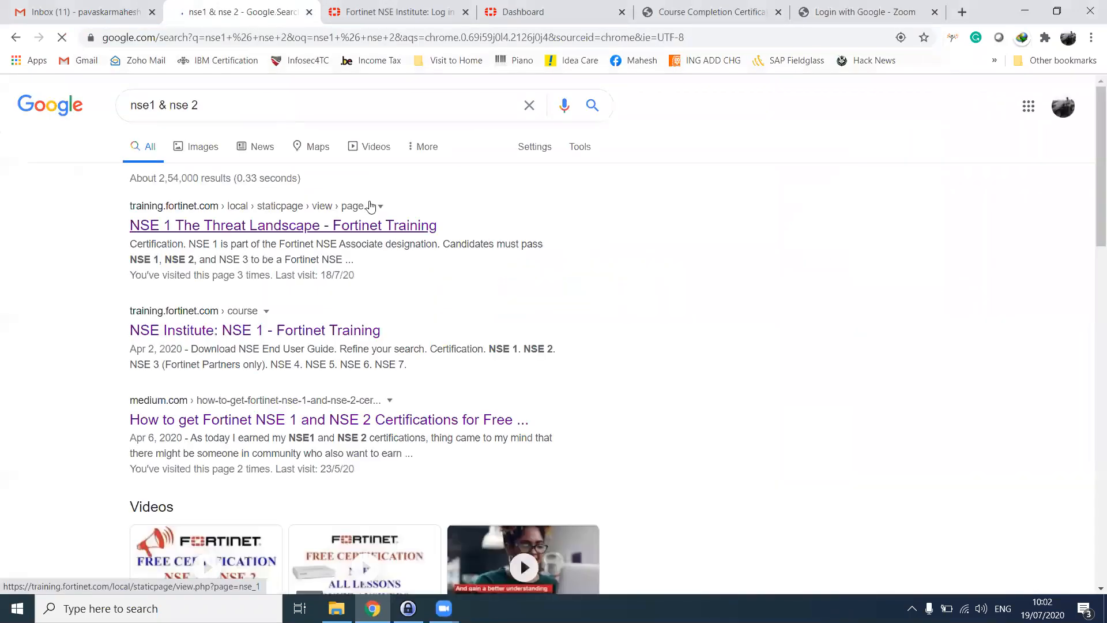
# Open the 'NSE 1 The Threat Landscape' result and log out of the NSE Institute site
pyautogui.click(282, 225)
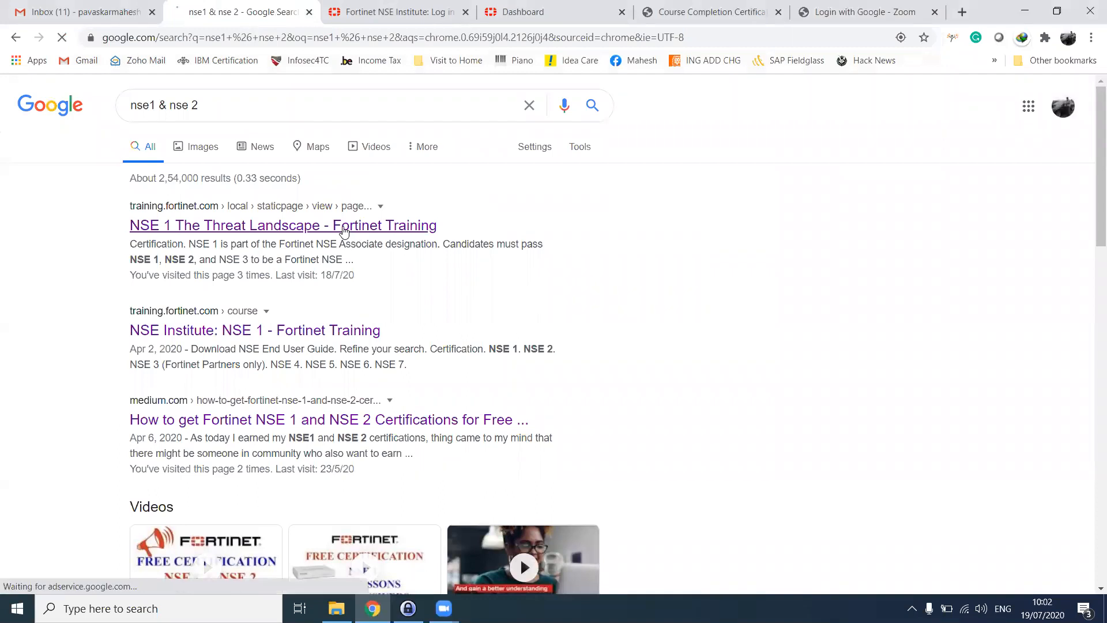
pyautogui.click(283, 224)
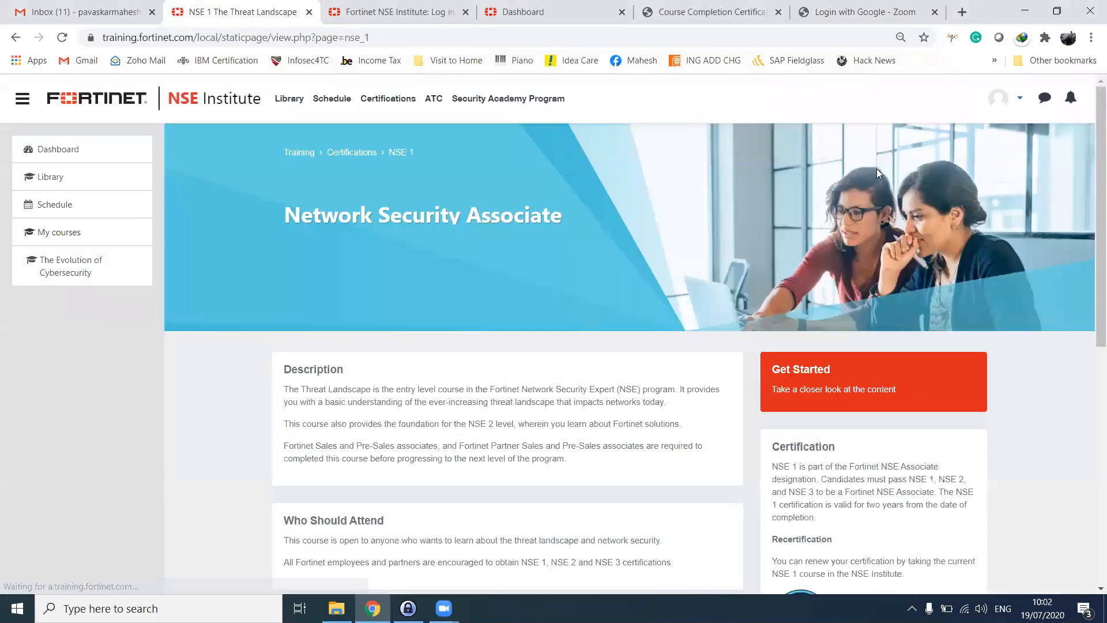
pyautogui.click(997, 97)
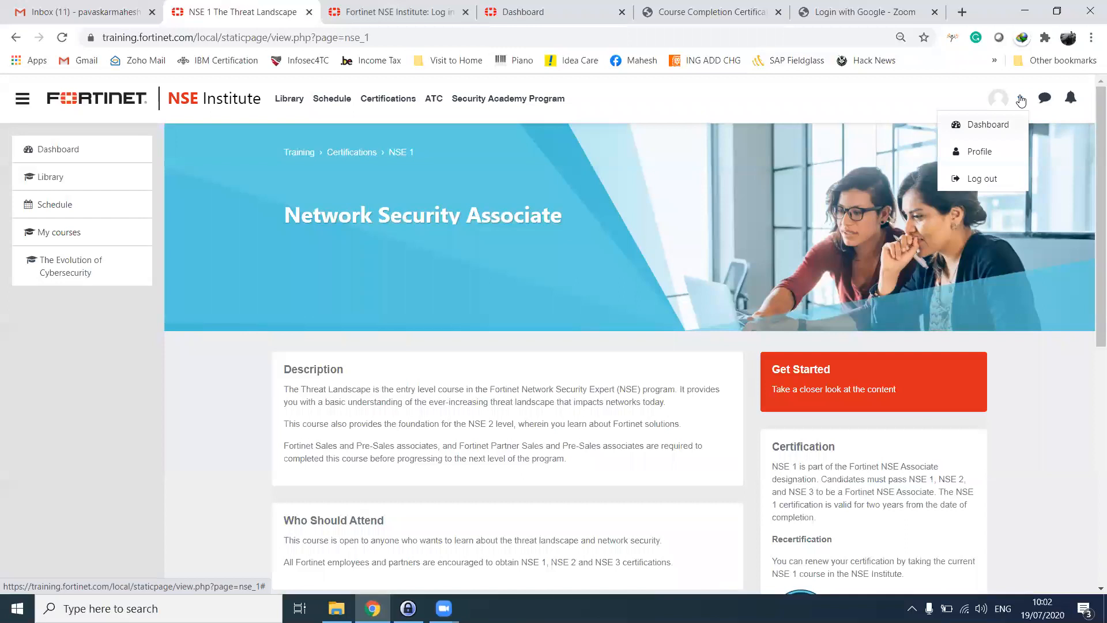
pyautogui.click(981, 177)
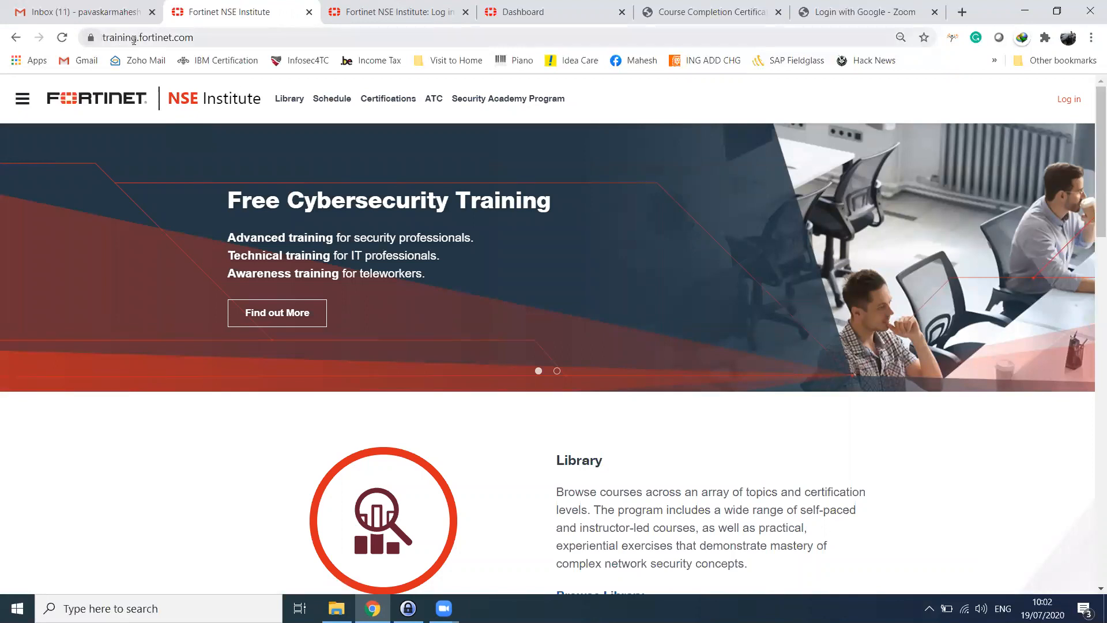
pyautogui.moveTo(1091, 96)
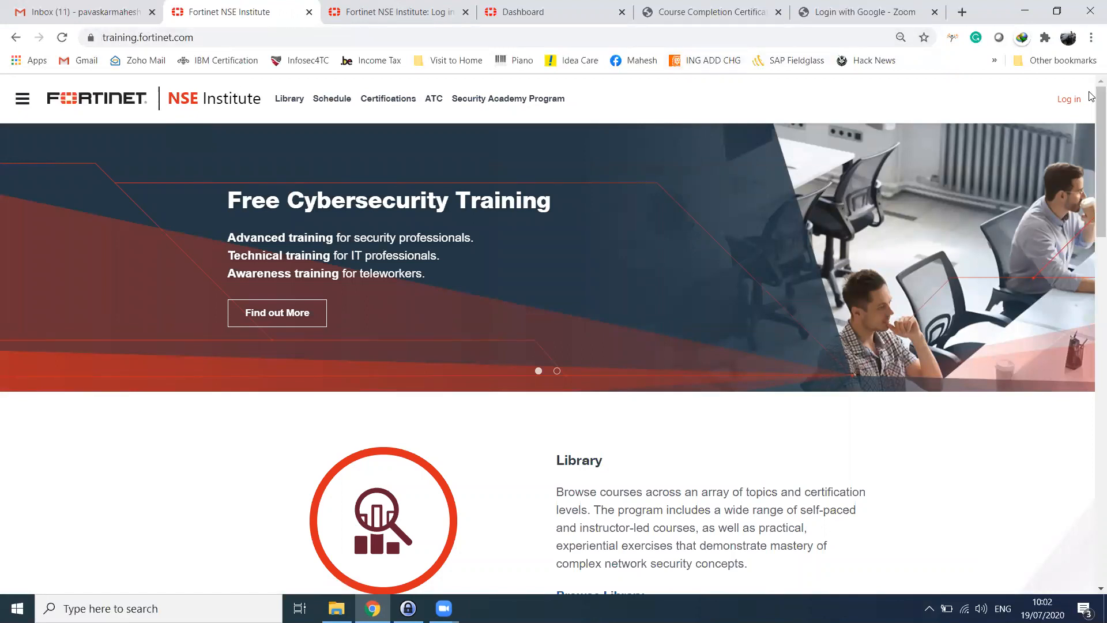
# Go to the Log in page and choose the Public authentication method
pyautogui.click(1068, 99)
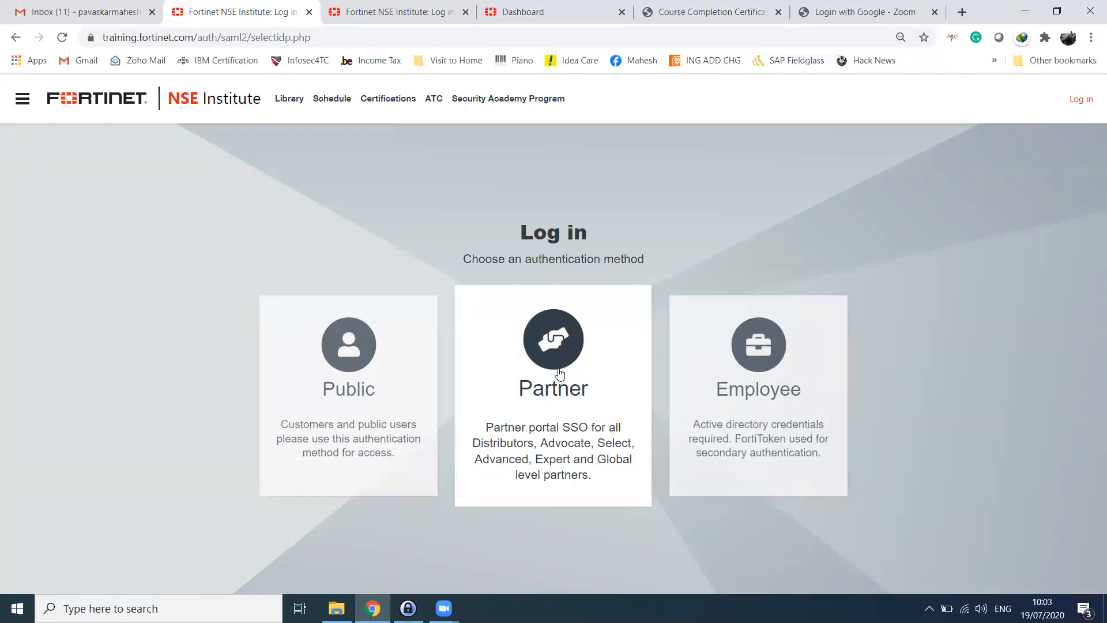
pyautogui.moveTo(558, 359)
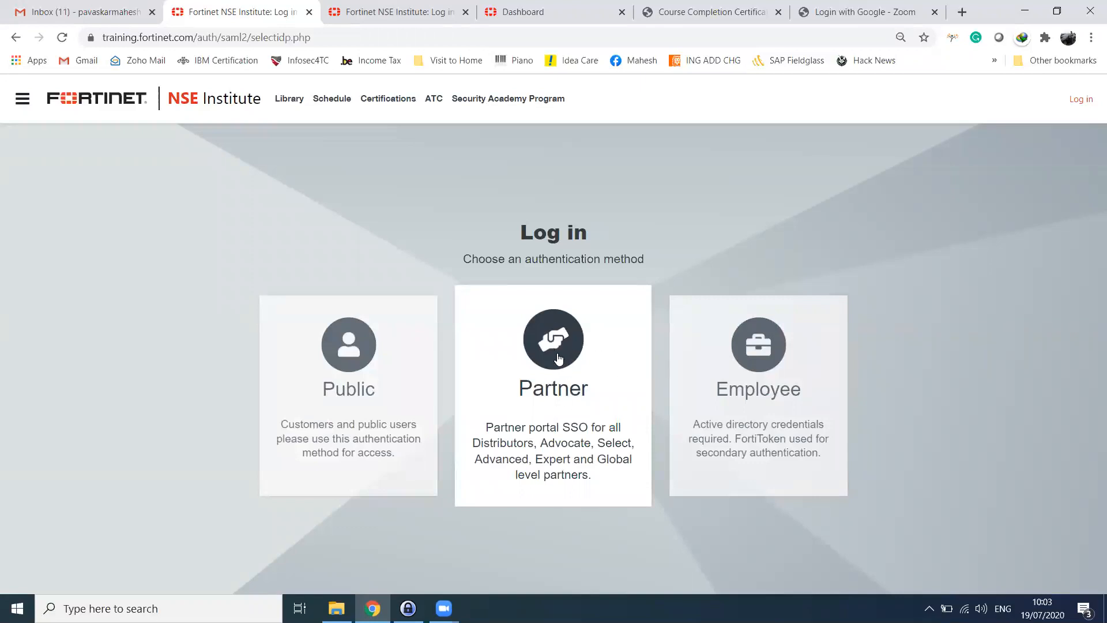
pyautogui.moveTo(558, 367)
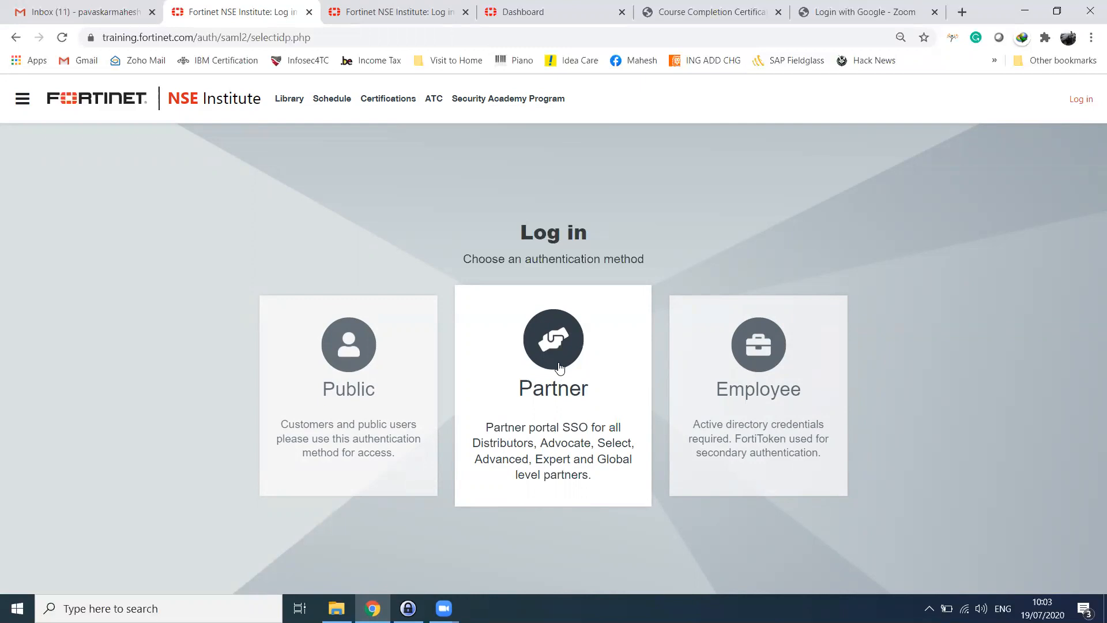
pyautogui.click(347, 353)
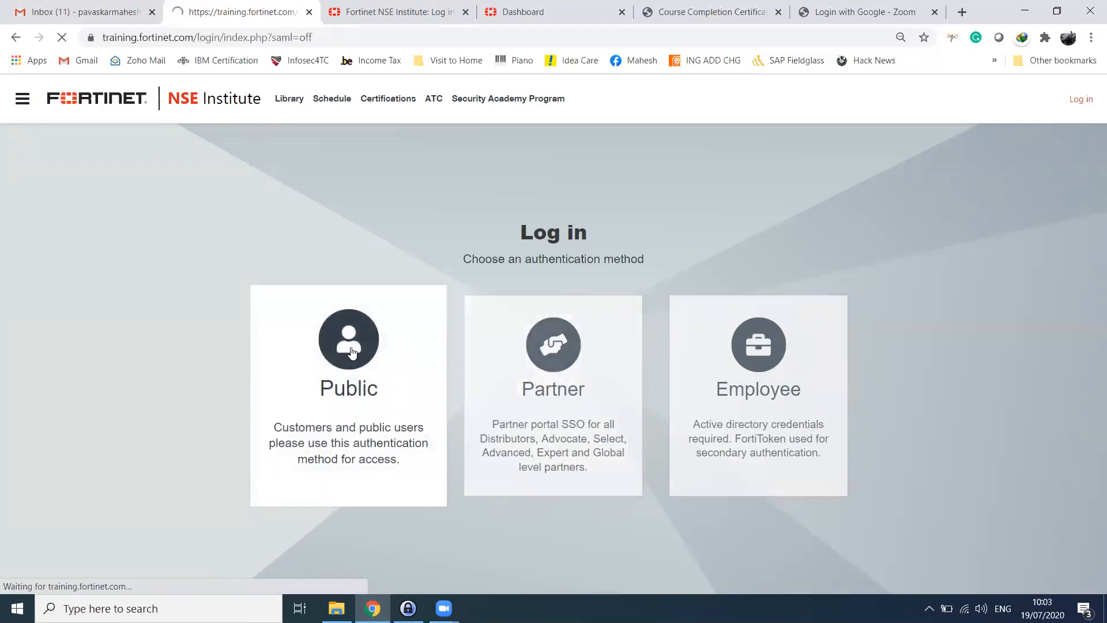
# Enter the password on the public Sign In form and log in to the dashboard
pyautogui.click(347, 339)
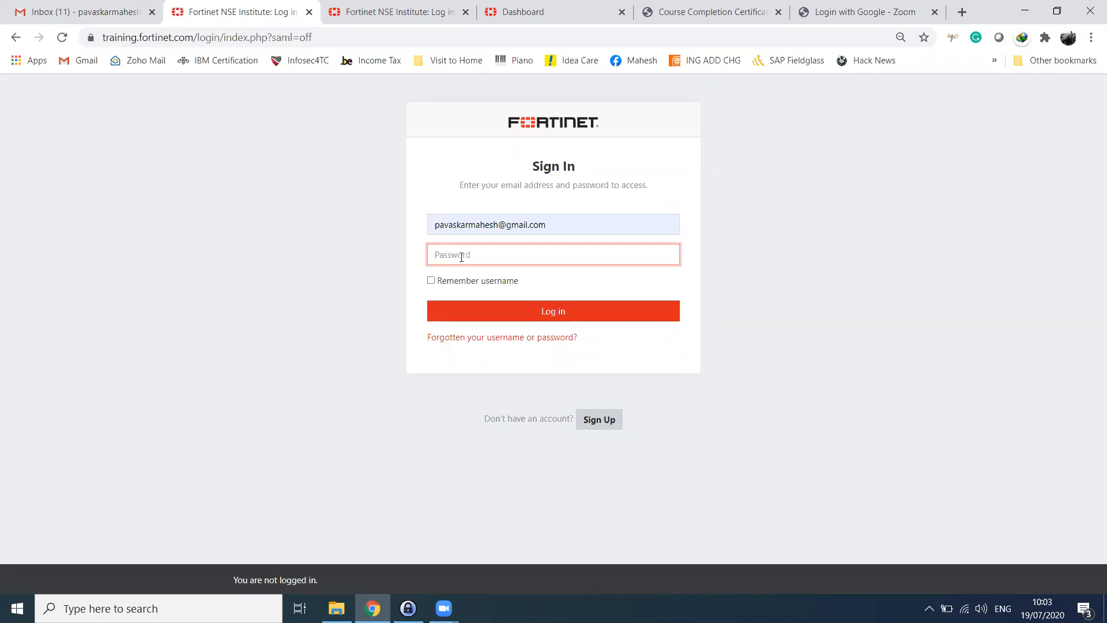
pyautogui.write('password')
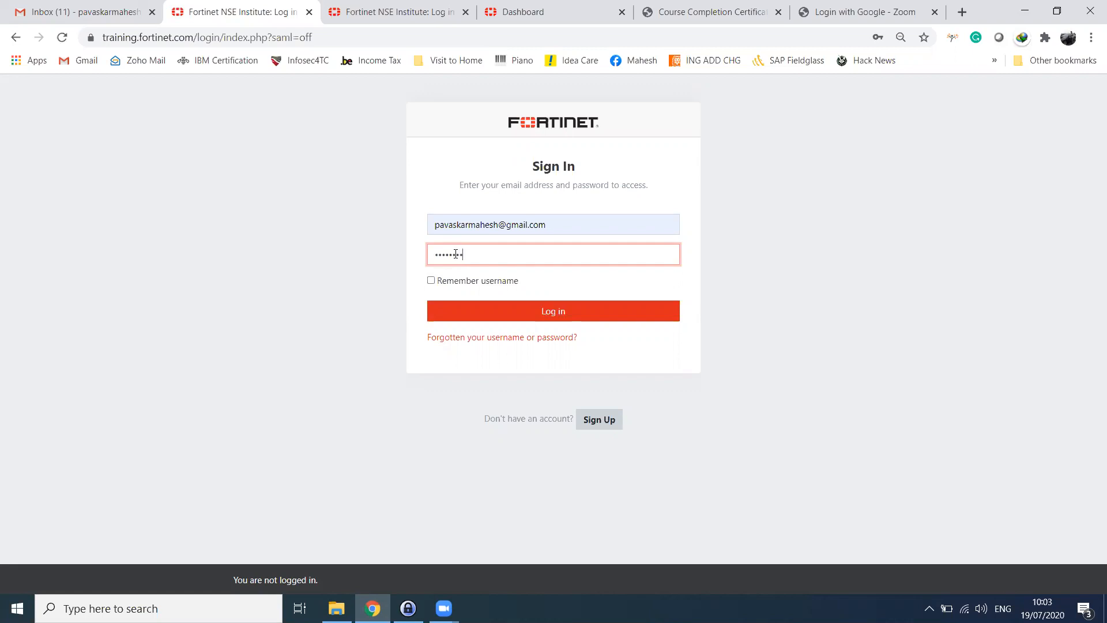
pyautogui.click(552, 310)
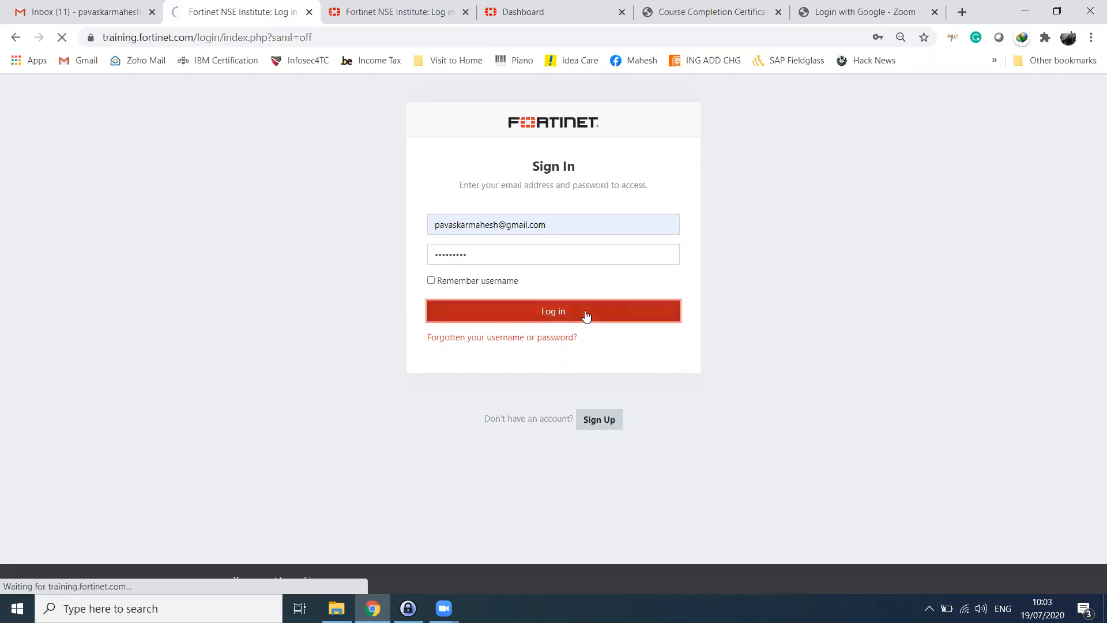
pyautogui.click(552, 310)
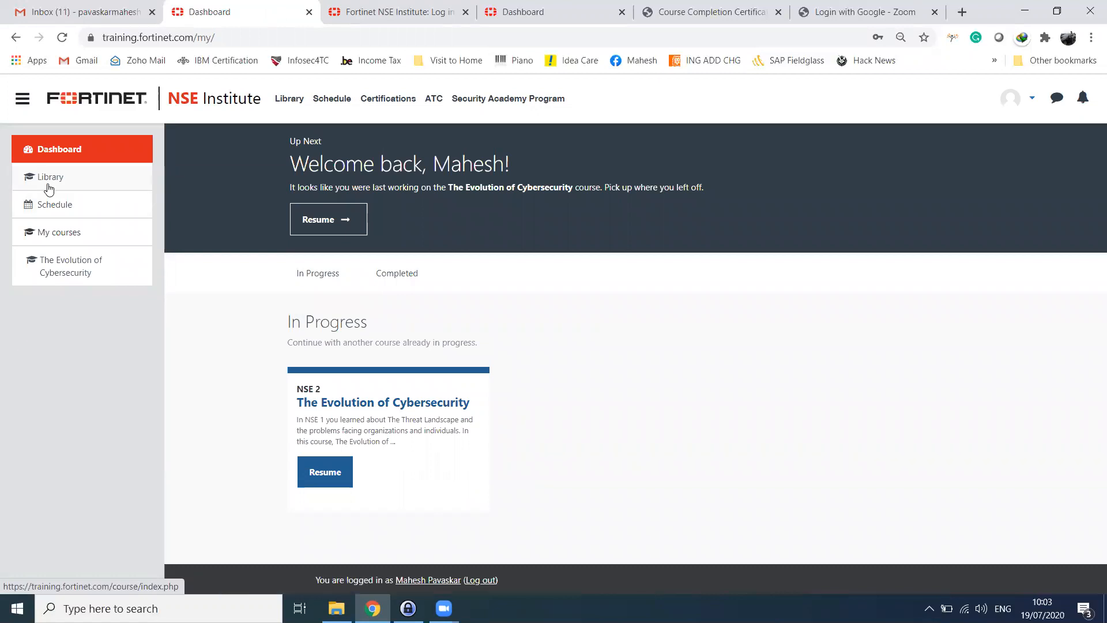
# Browse the course Library listing the NSE courses, then head back to the Dashboard
pyautogui.click(49, 176)
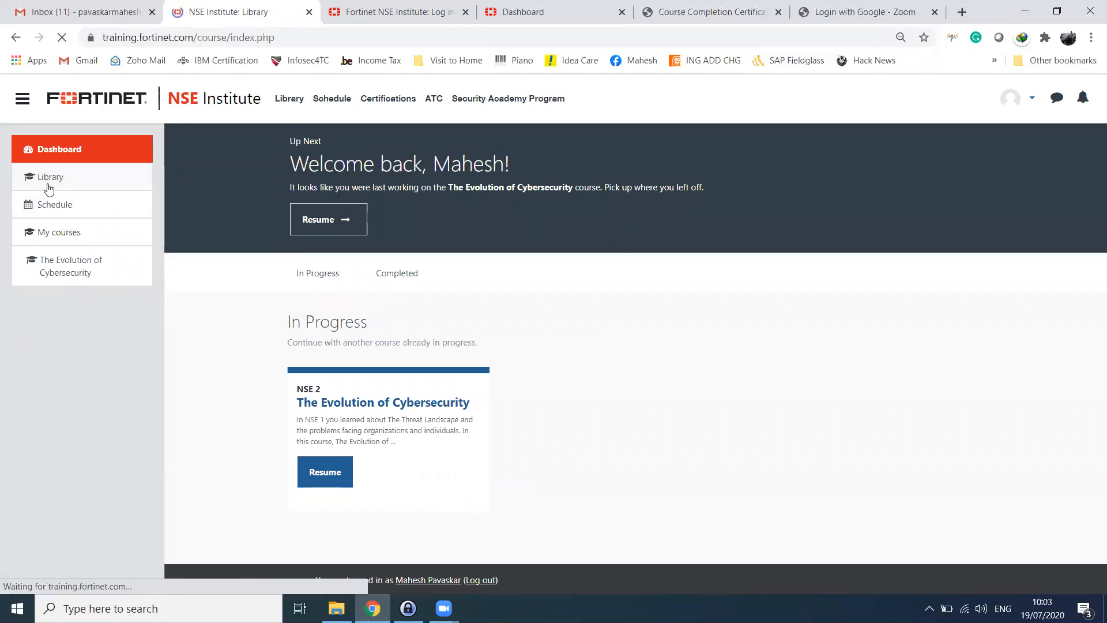
pyautogui.click(50, 176)
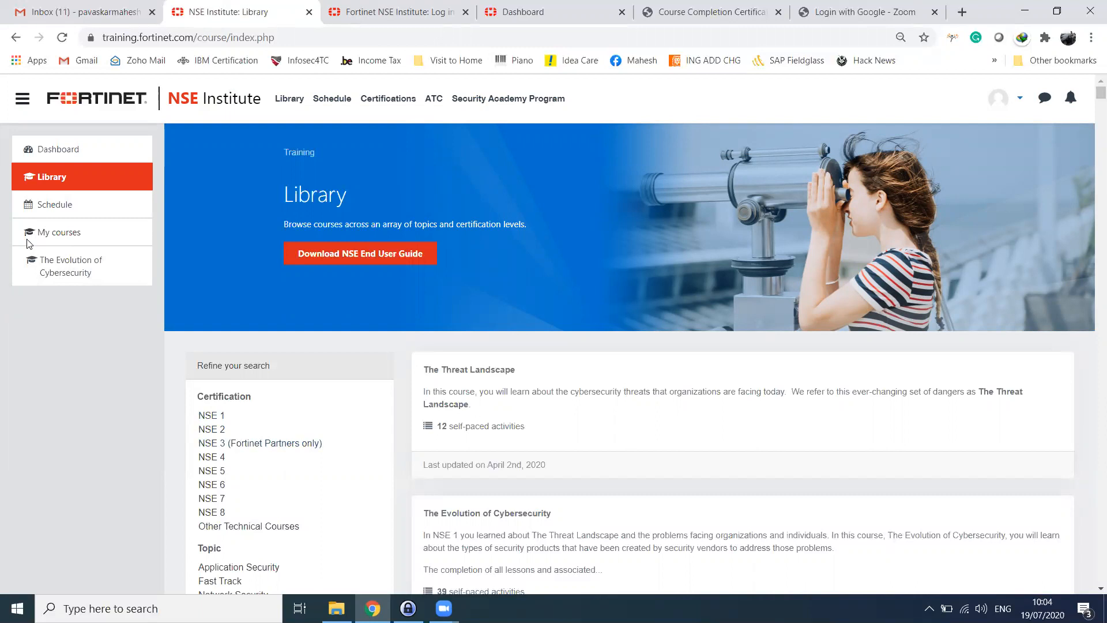
pyautogui.click(58, 149)
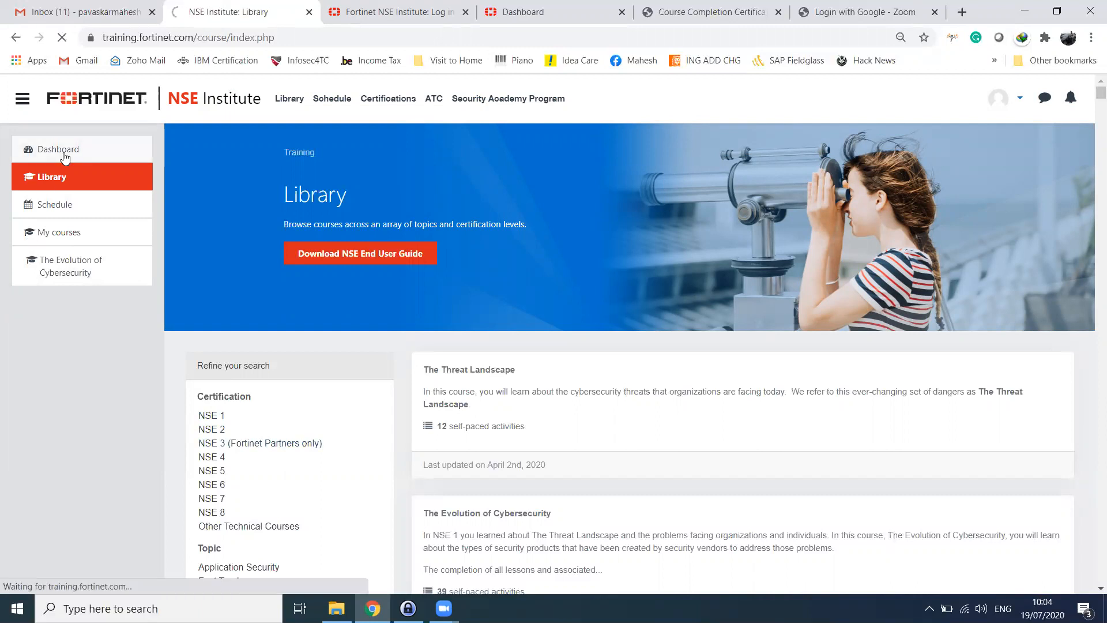
# Show the Completed courses and open the NSE 1 Network Security Associate certificates card
pyautogui.click(57, 148)
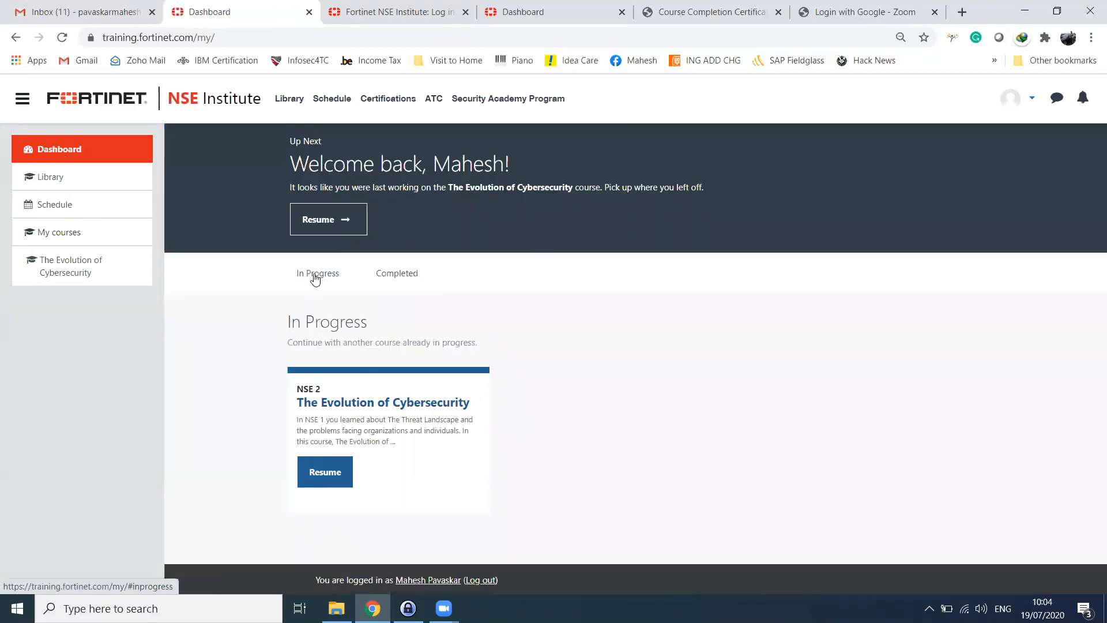
pyautogui.moveTo(275, 432)
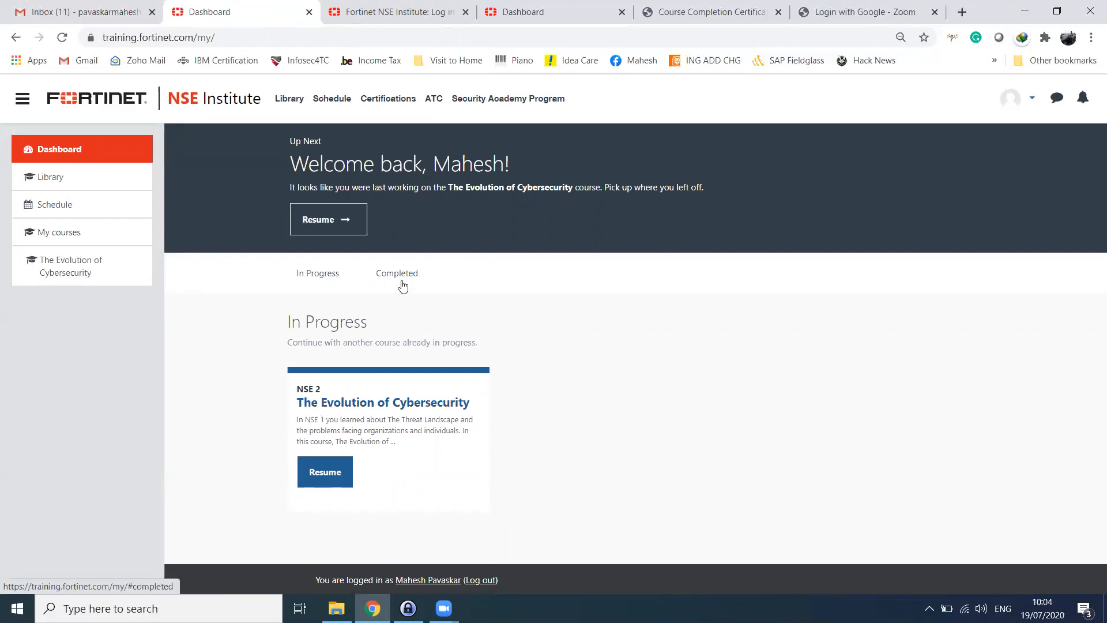
pyautogui.moveTo(404, 278)
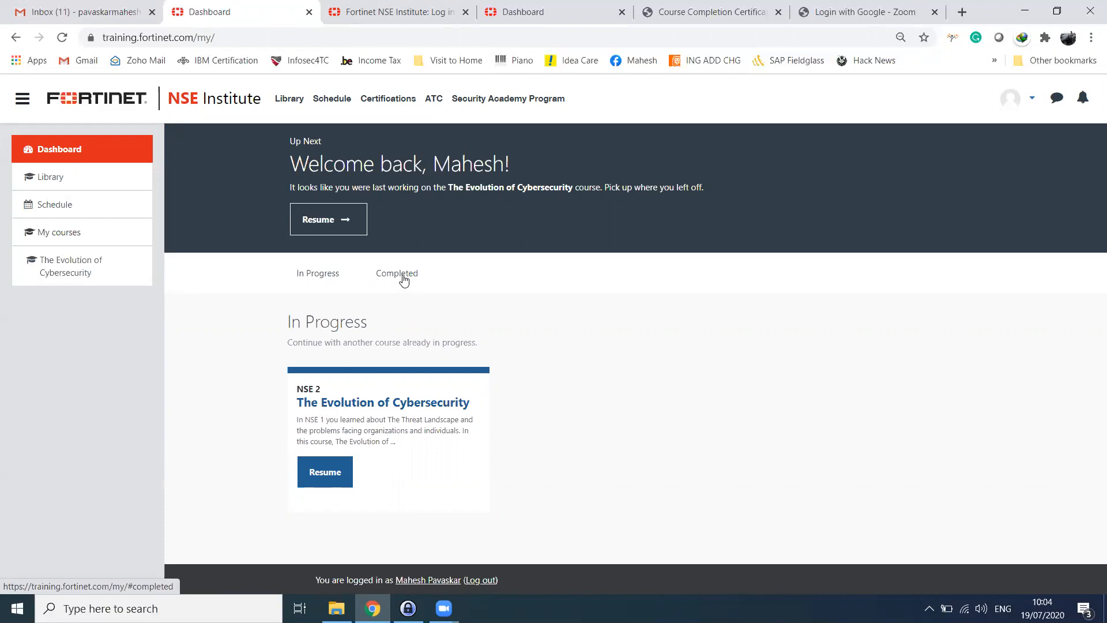
pyautogui.click(396, 273)
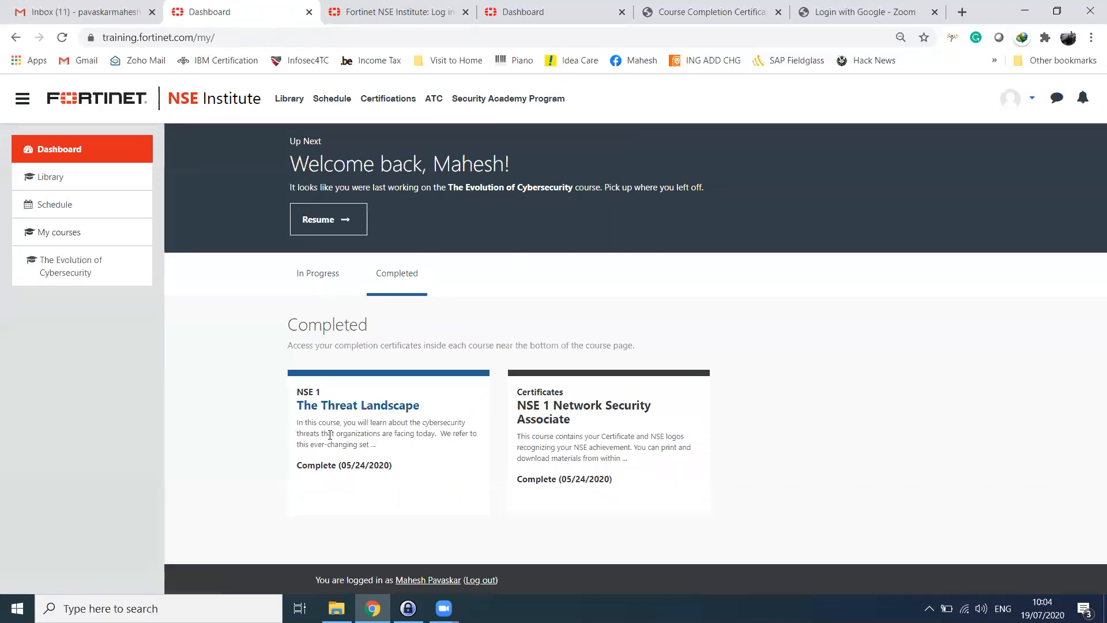
pyautogui.moveTo(581, 412)
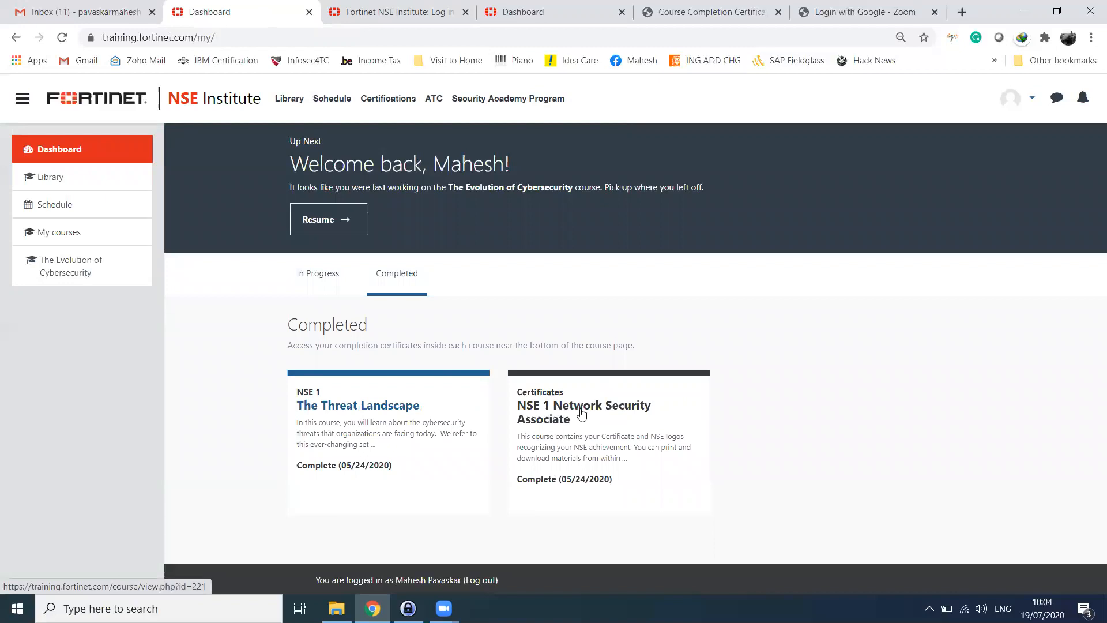
pyautogui.click(584, 412)
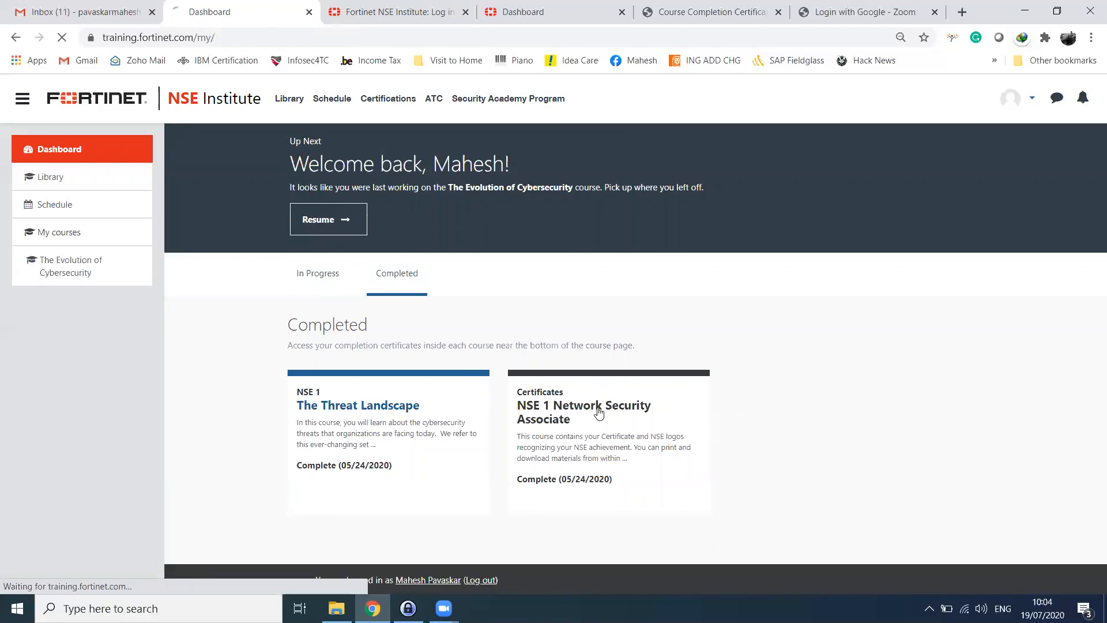
pyautogui.click(583, 412)
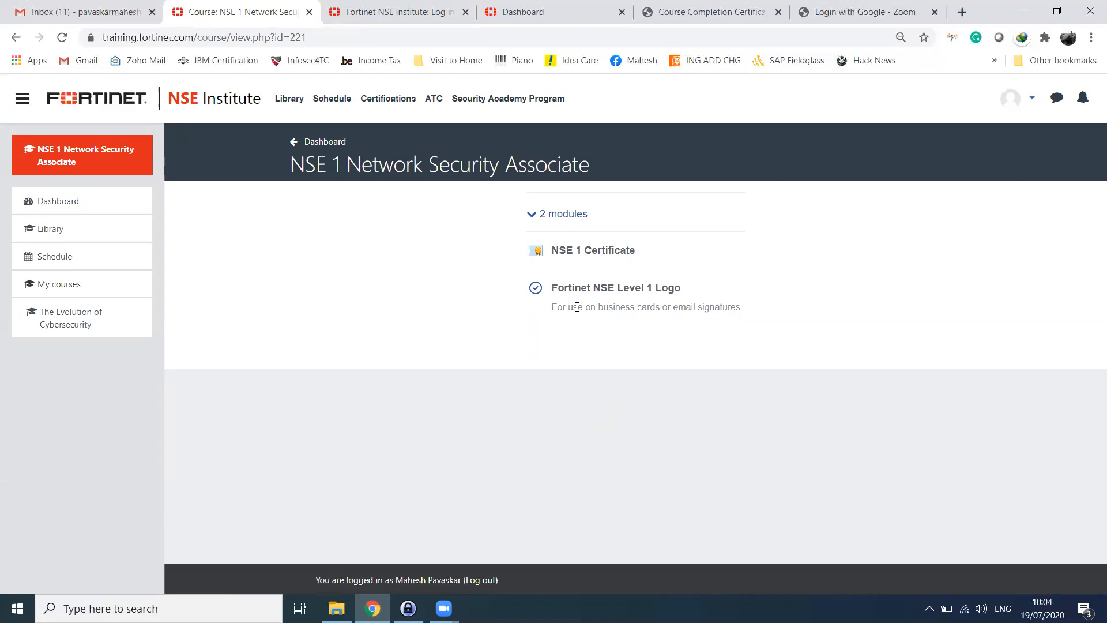
# View the NSE 1 Certificate, open the downloaded PDF, and return to the certificate page
pyautogui.click(593, 250)
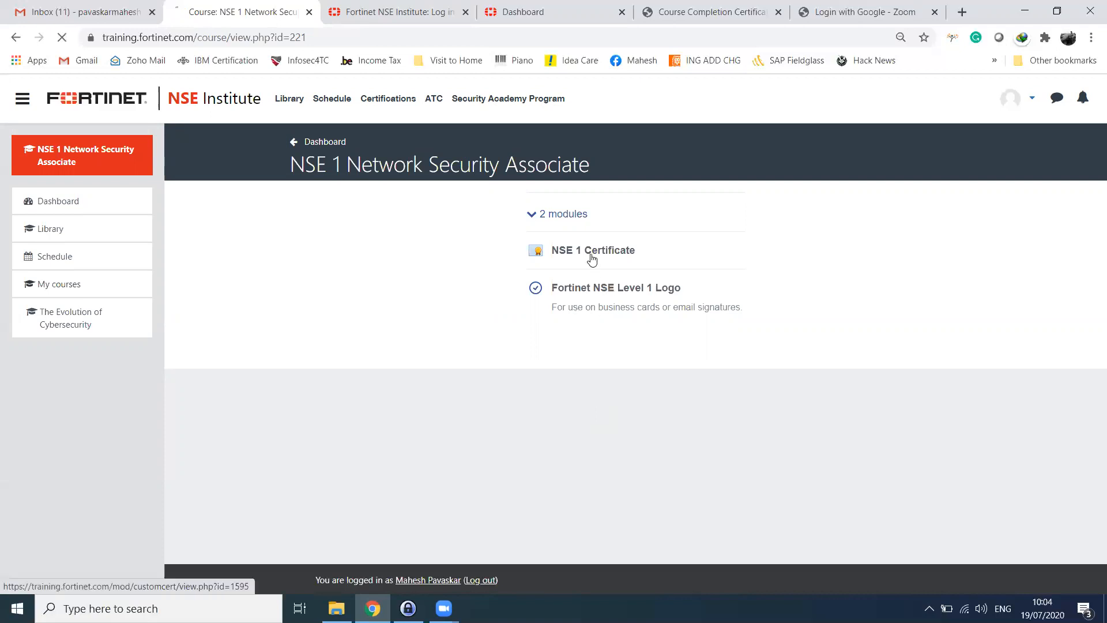
pyautogui.click(593, 251)
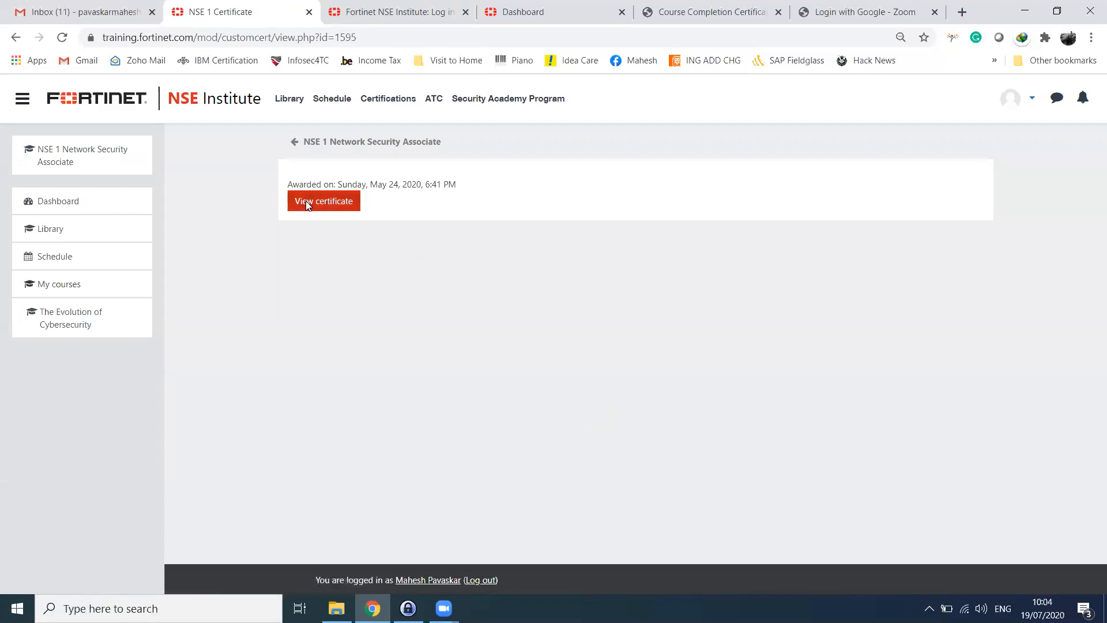
pyautogui.click(323, 201)
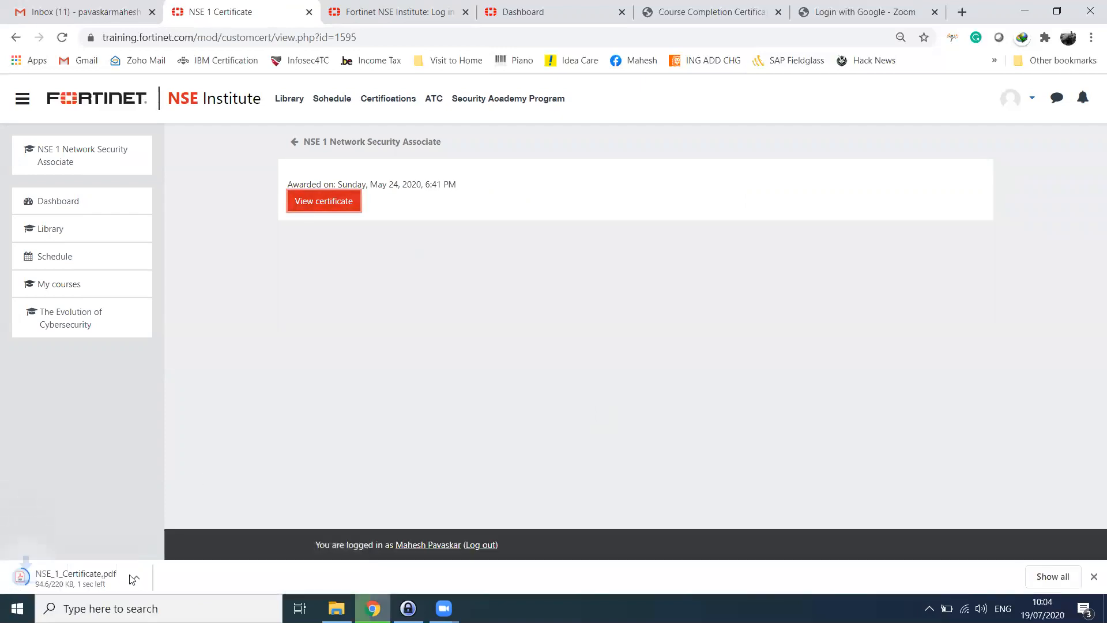
pyautogui.click(76, 573)
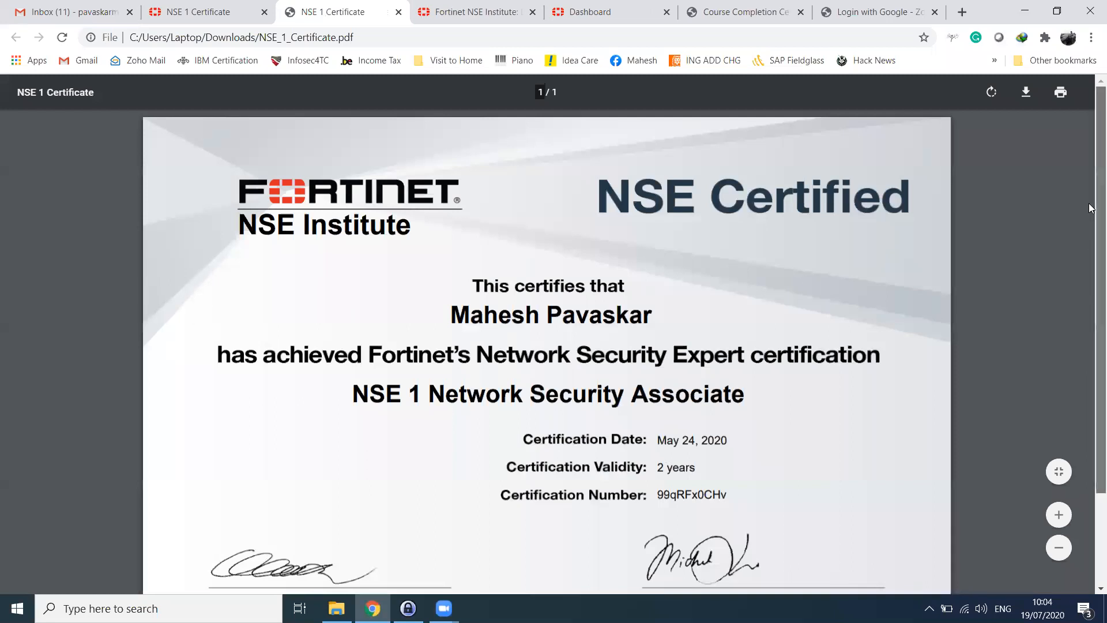
pyautogui.scroll(-3)
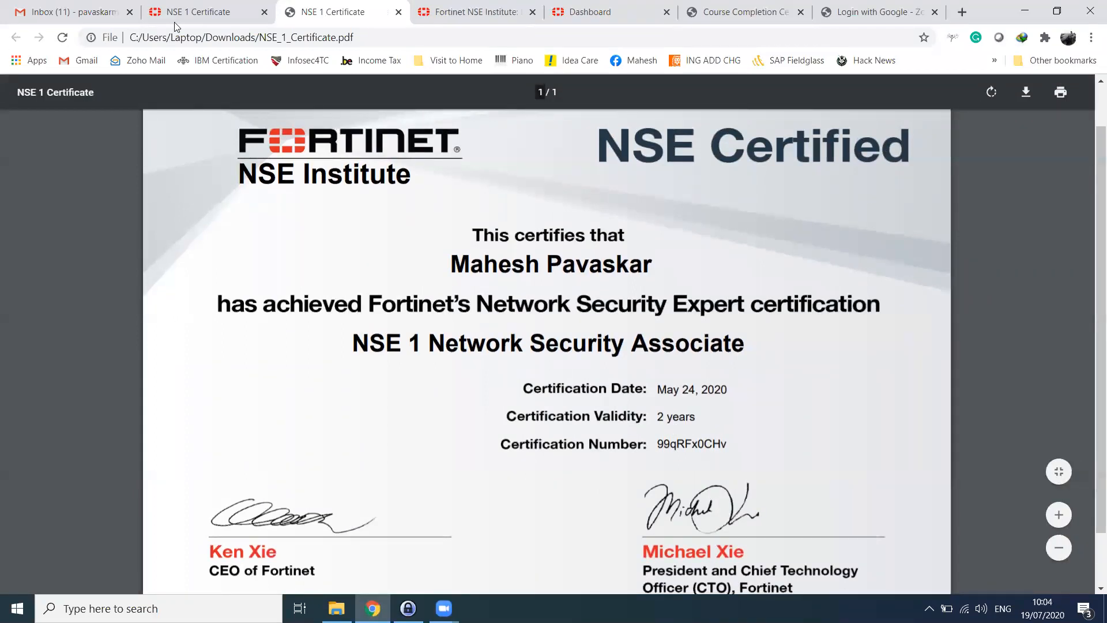
pyautogui.click(197, 12)
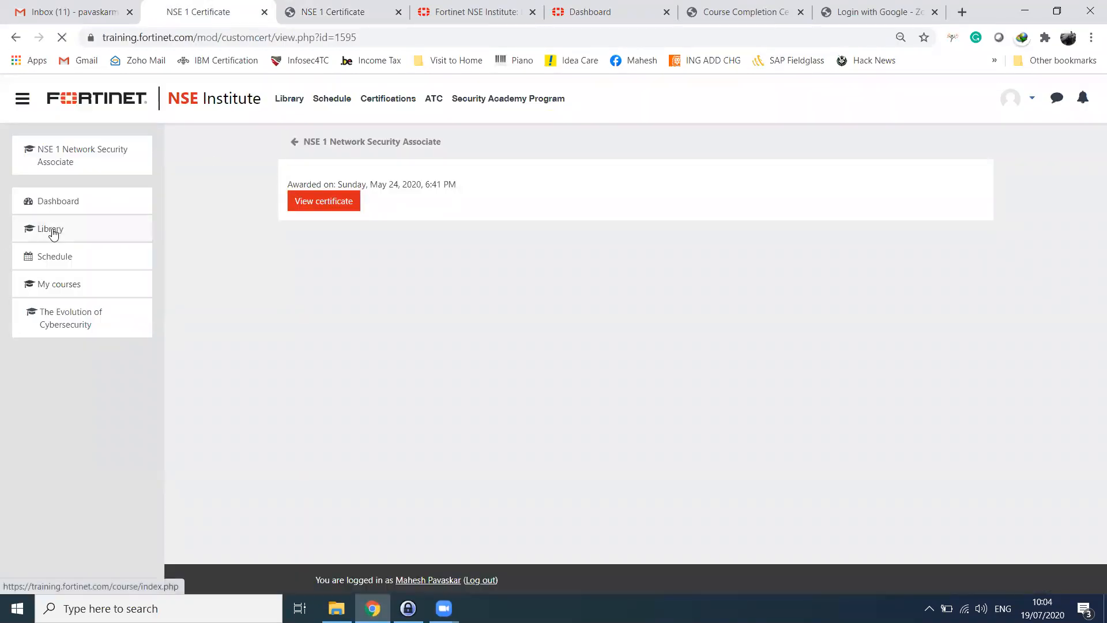
# From the Library, review The Evolution of Cybersecurity course page and its Schedule
pyautogui.click(50, 229)
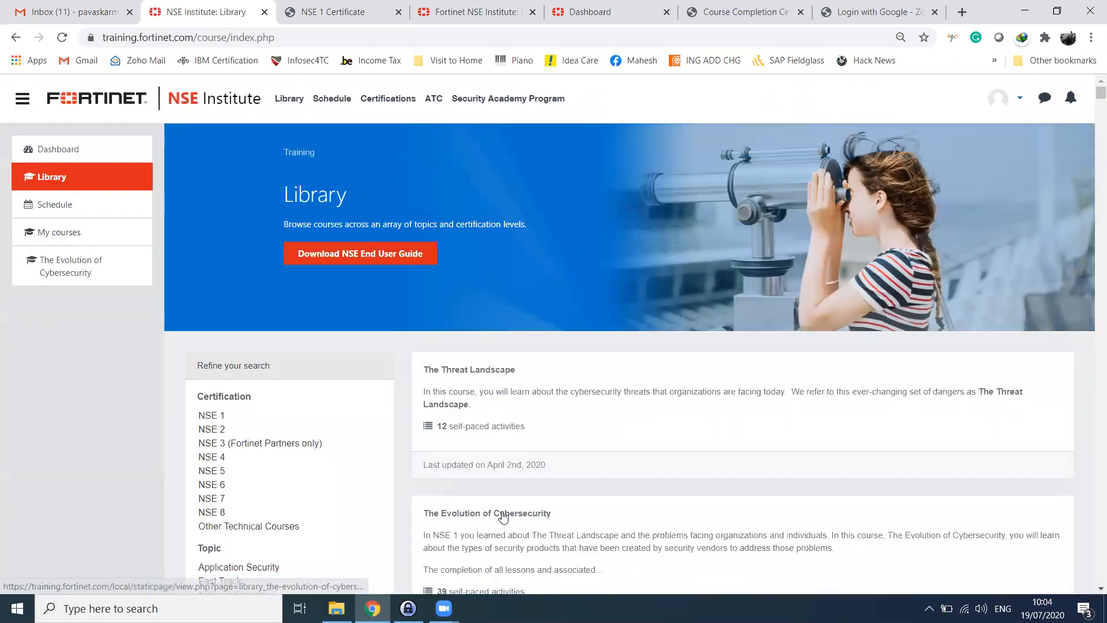
pyautogui.click(487, 512)
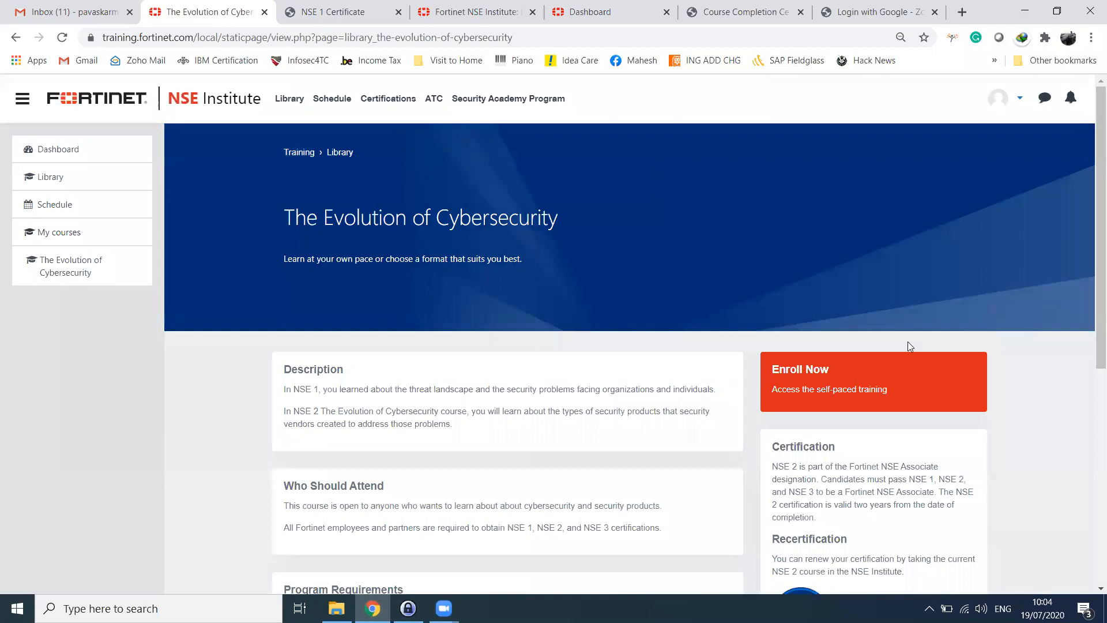
pyautogui.scroll(-3)
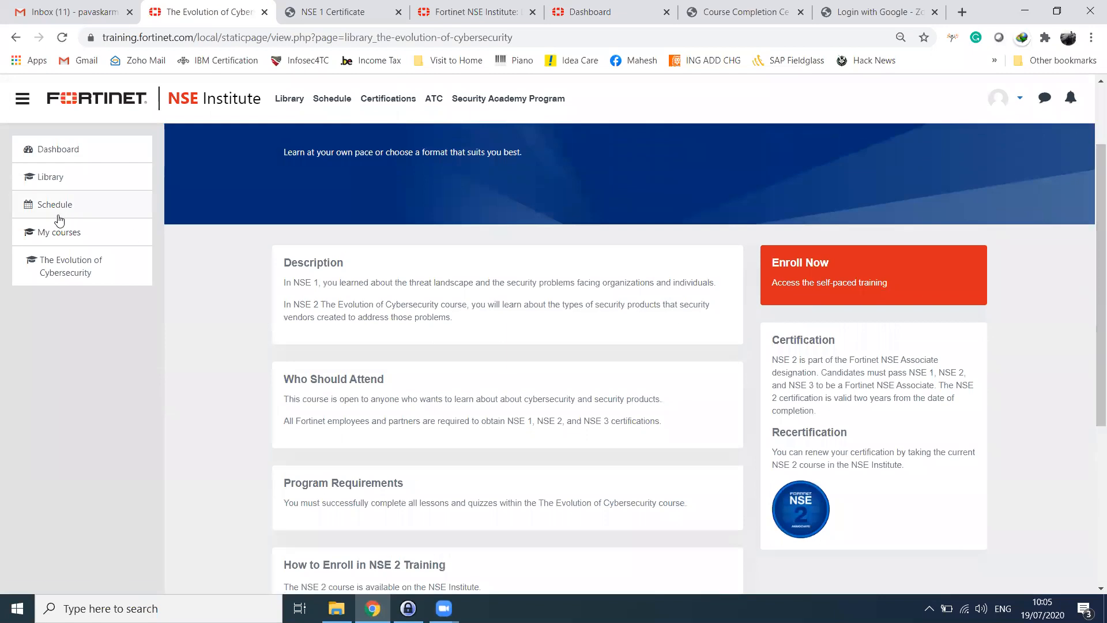
pyautogui.click(57, 232)
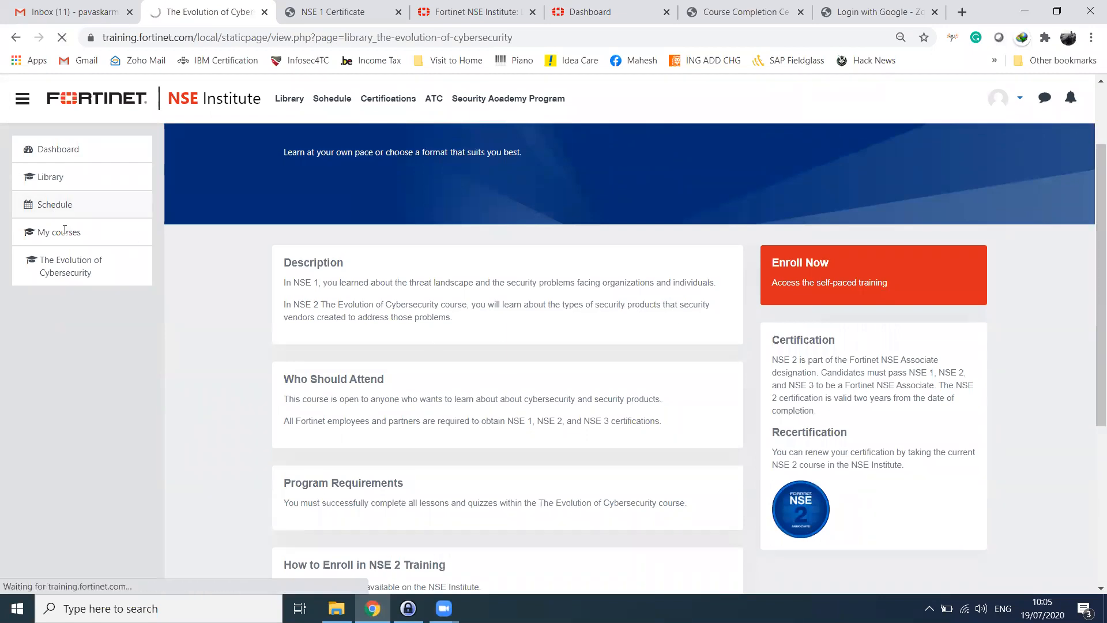
pyautogui.click(54, 204)
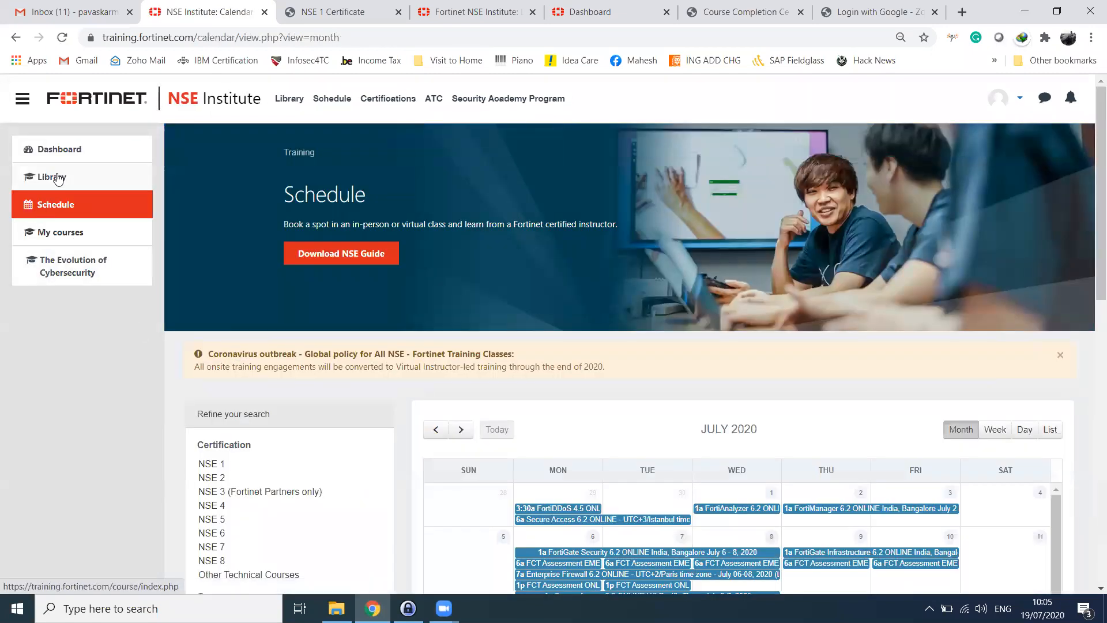
# Filter the Library to NSE 1 certification, leaving only The Threat Landscape
pyautogui.click(51, 177)
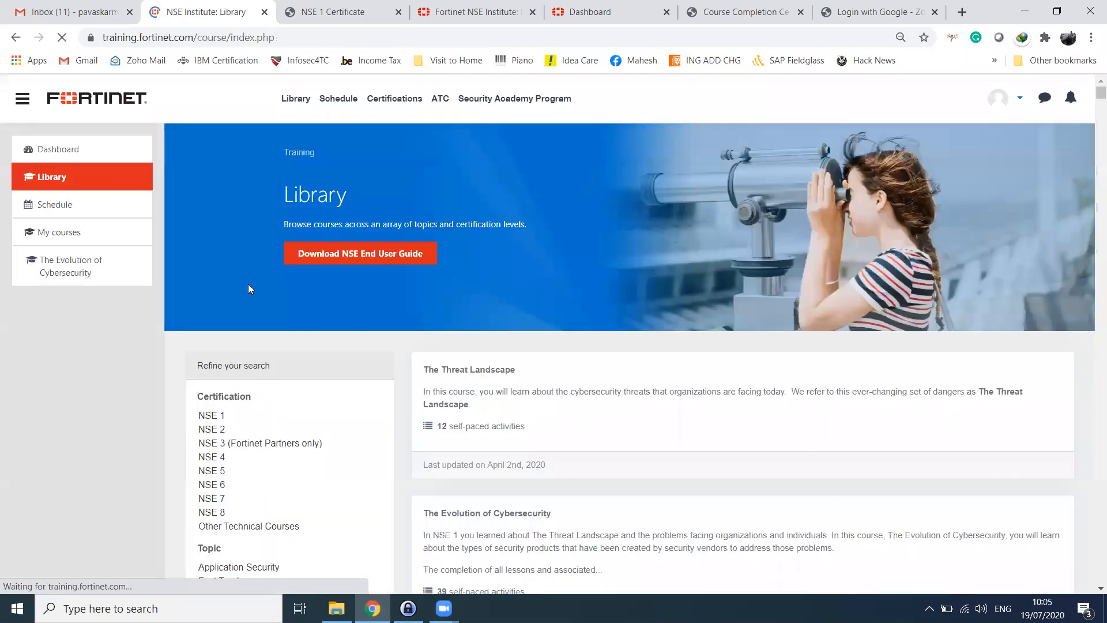
pyautogui.click(211, 415)
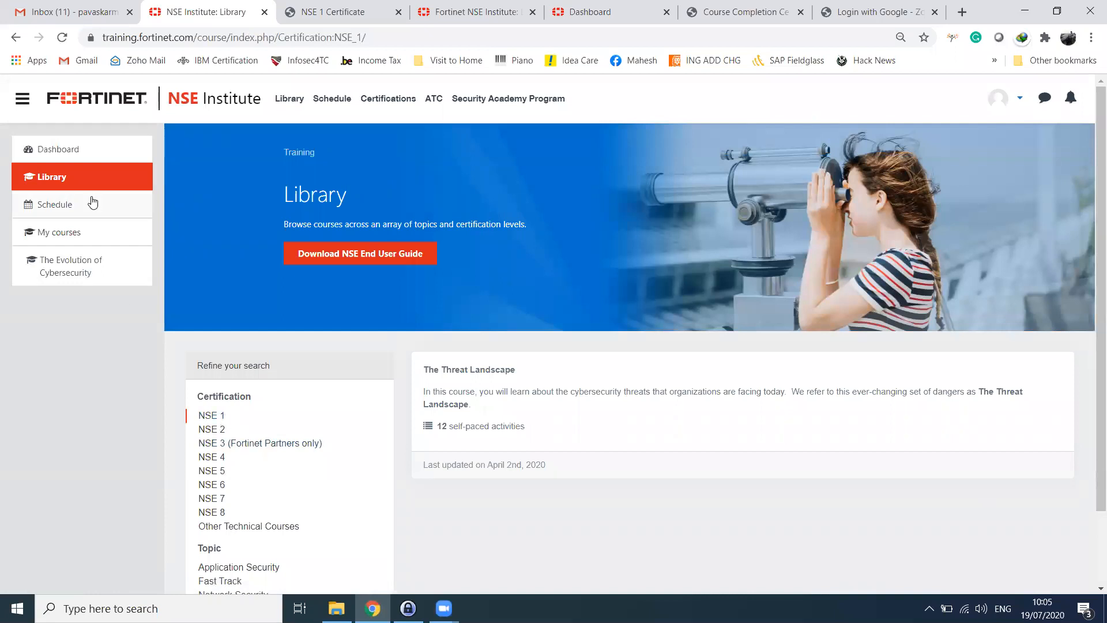
# Review the Completed tab and the NSE 1 Network Security Associate course from the dashboard
pyautogui.click(57, 149)
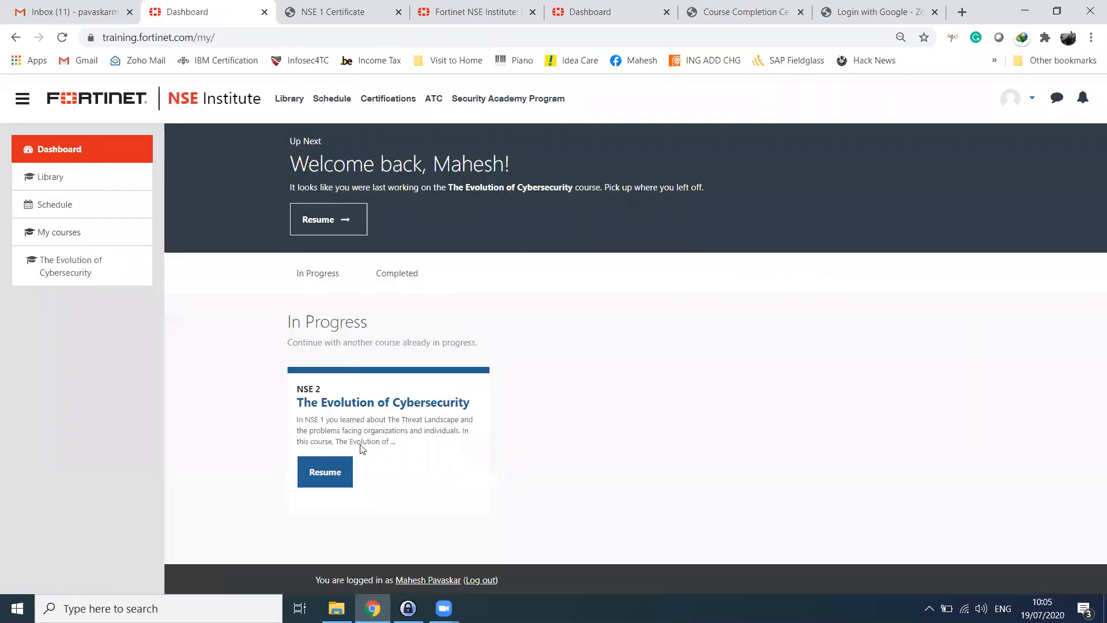
pyautogui.click(396, 273)
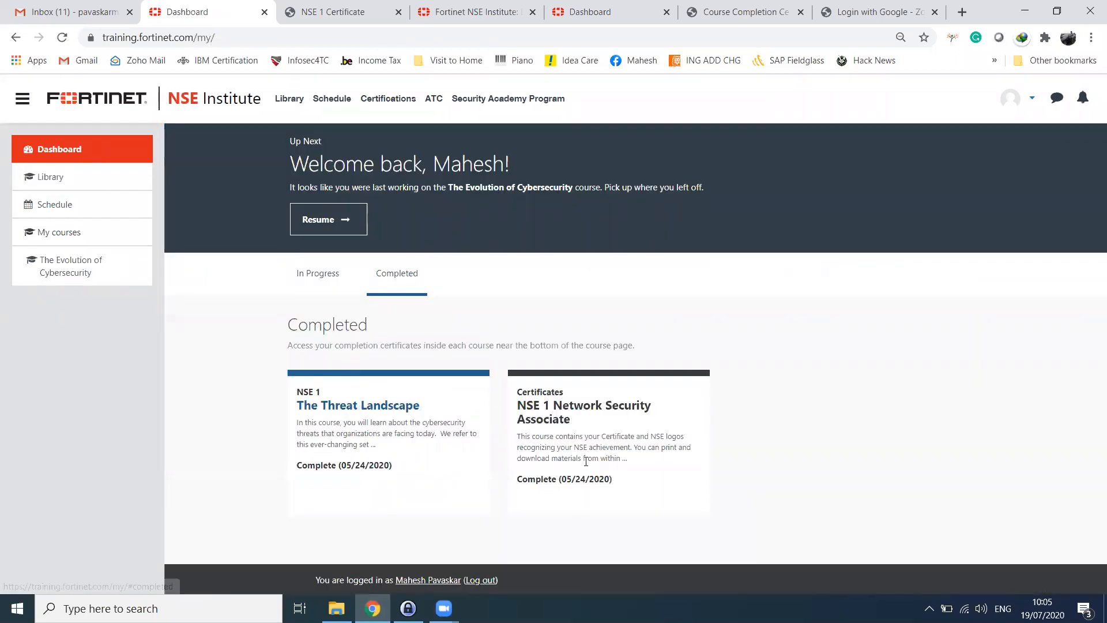
pyautogui.click(583, 404)
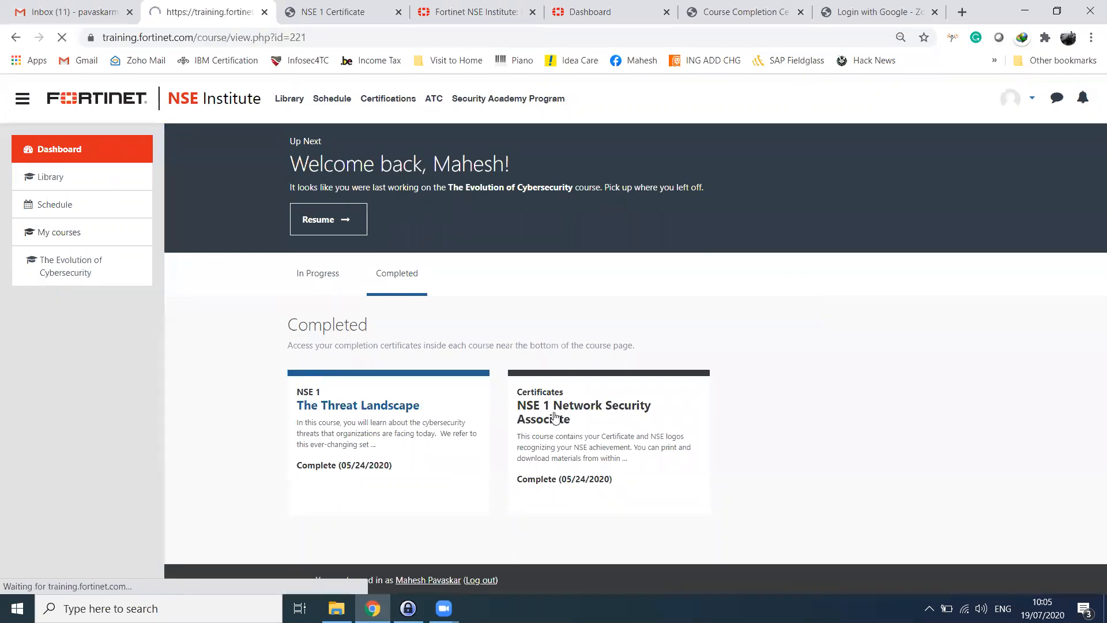
pyautogui.click(583, 412)
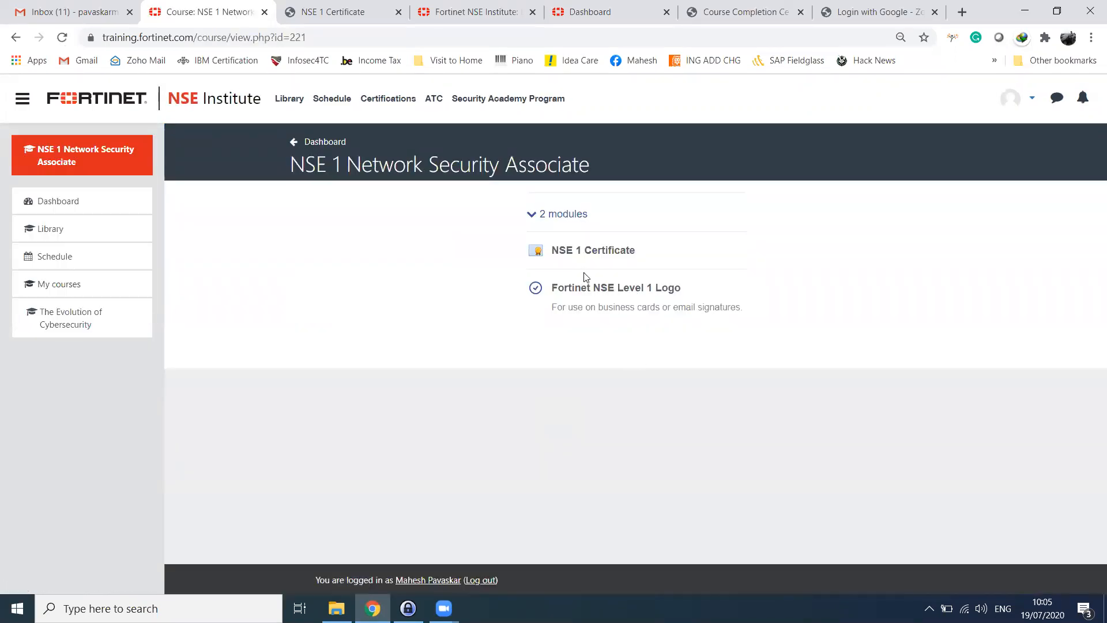
pyautogui.moveTo(58, 205)
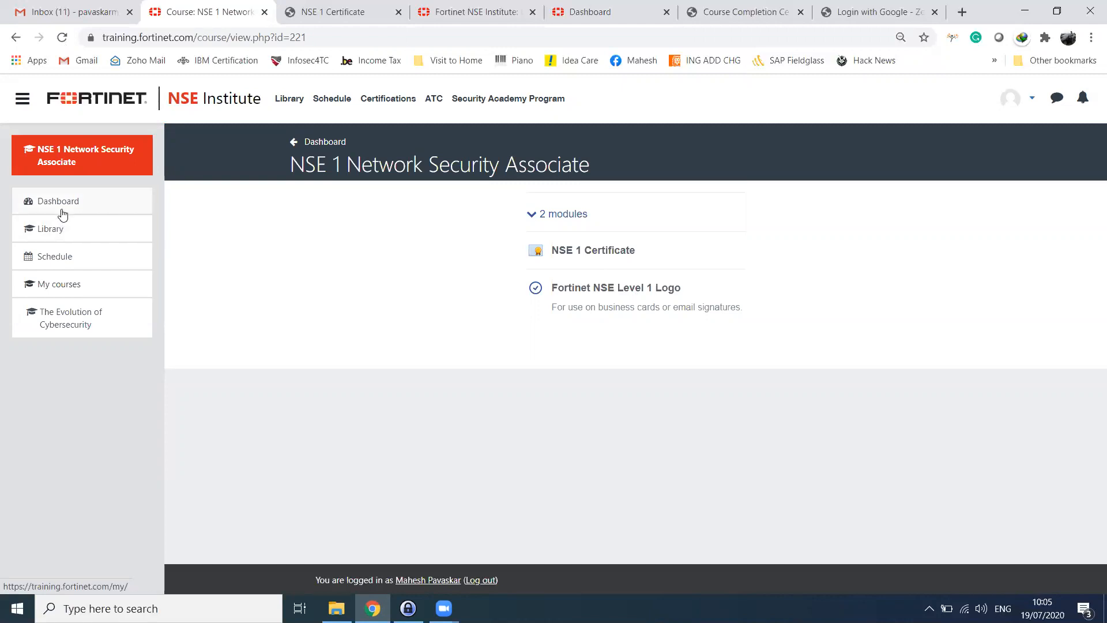
# Return to the dashboard and open the in-progress The Evolution of Cybersecurity course
pyautogui.click(57, 201)
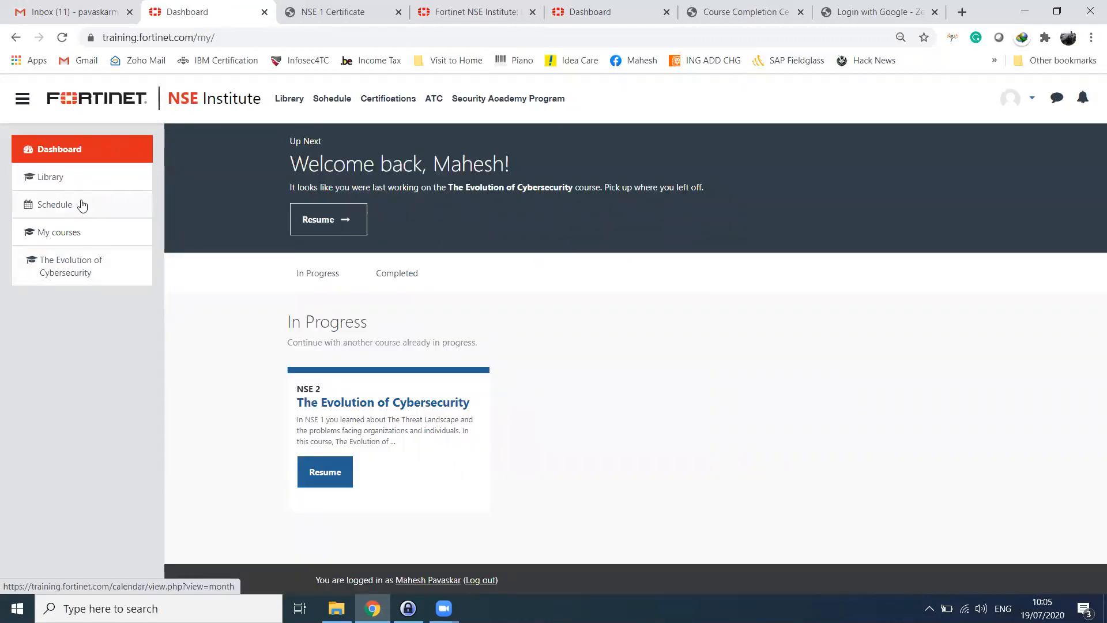
pyautogui.moveTo(36, 258)
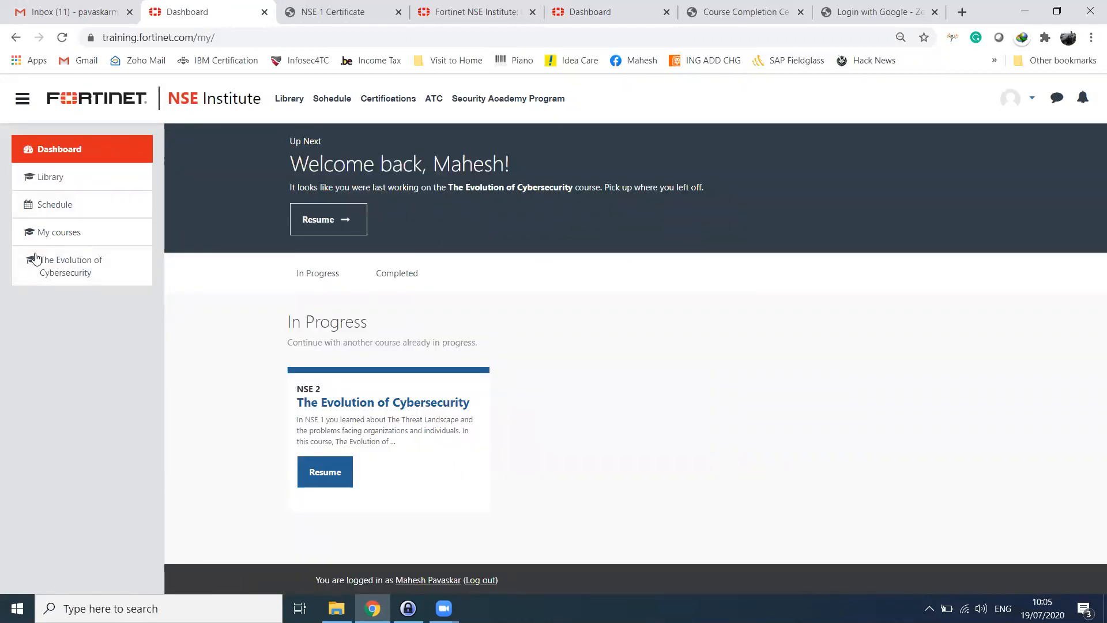
pyautogui.click(325, 472)
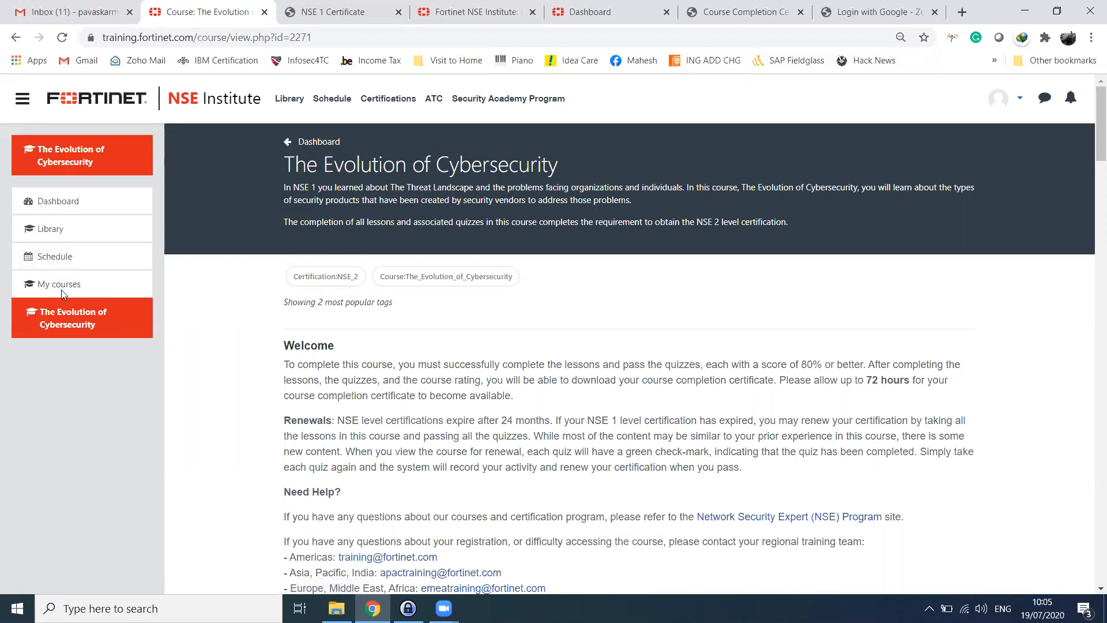
# Reopen the full course Library listing The Threat Landscape and The Evolution of Cybersecurity
pyautogui.click(49, 228)
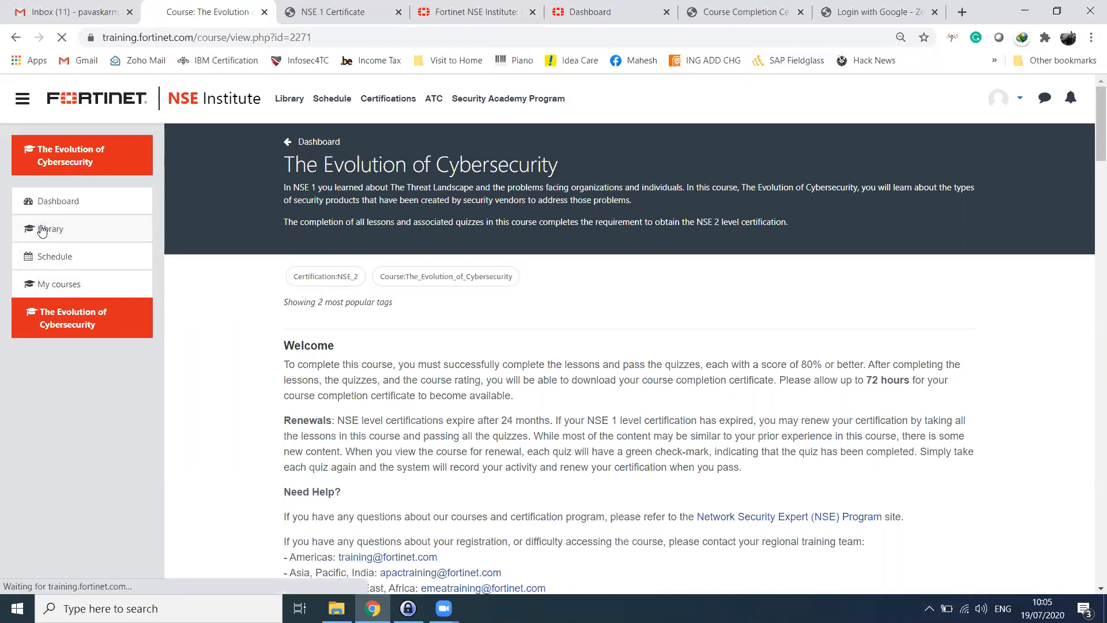
pyautogui.click(52, 228)
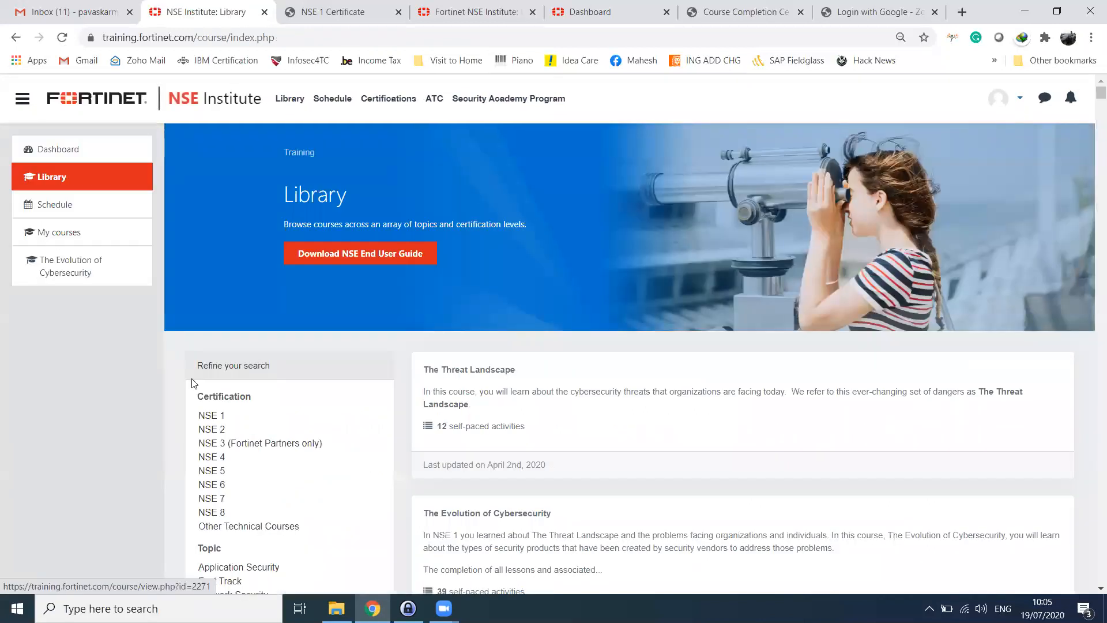
# Open The Threat Landscape course and highlight agenda lessons 1-5, The Bad Actors through Personal Security Awareness
pyautogui.click(212, 415)
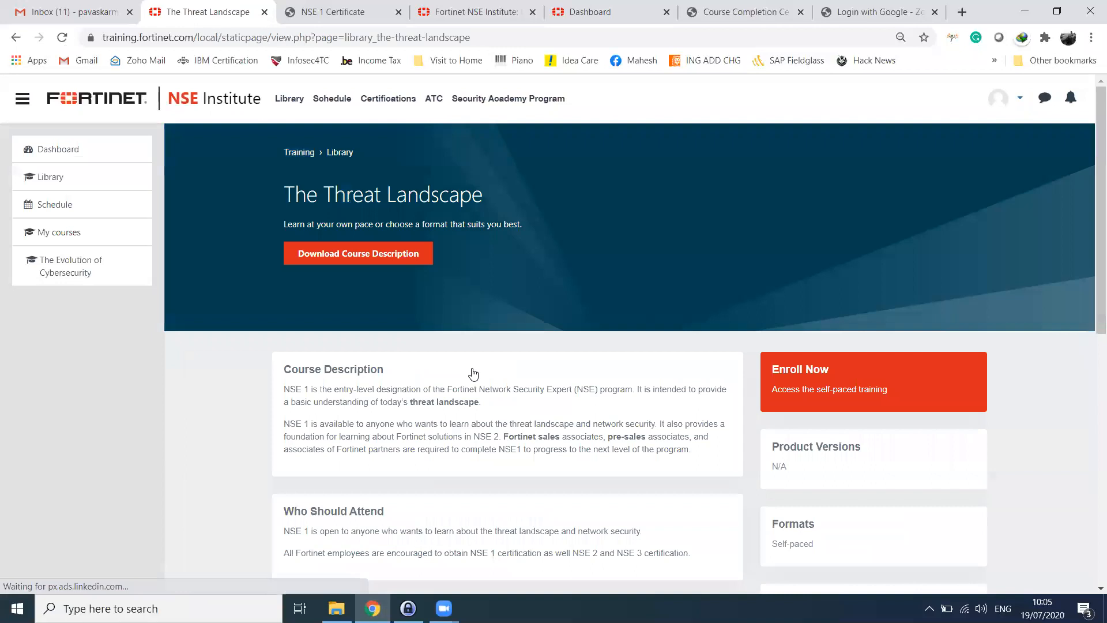
pyautogui.scroll(-3)
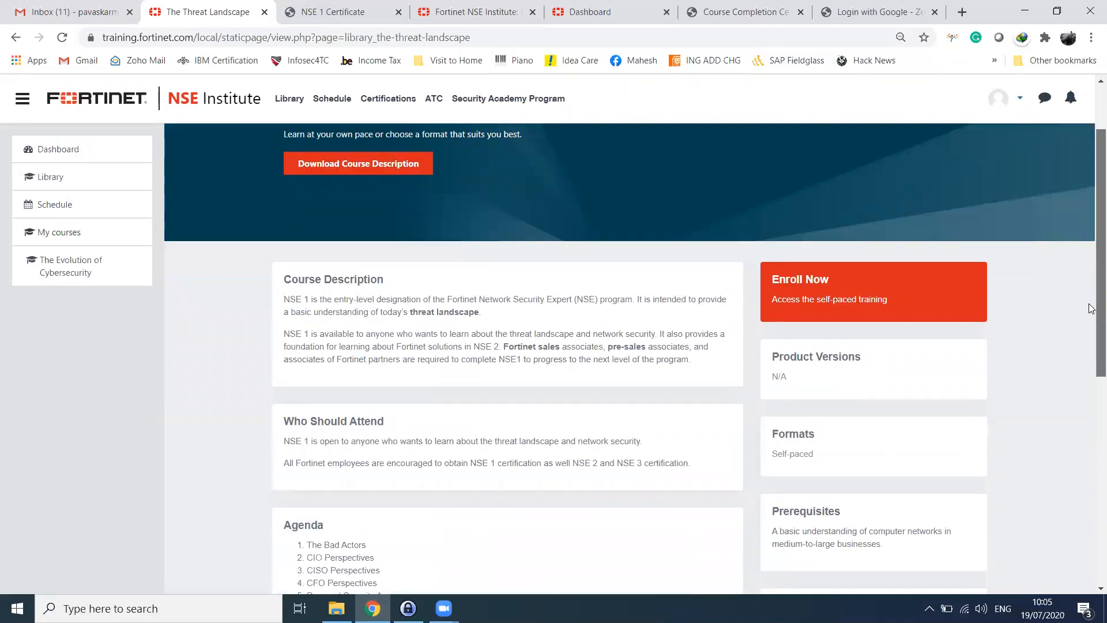
pyautogui.scroll(-3)
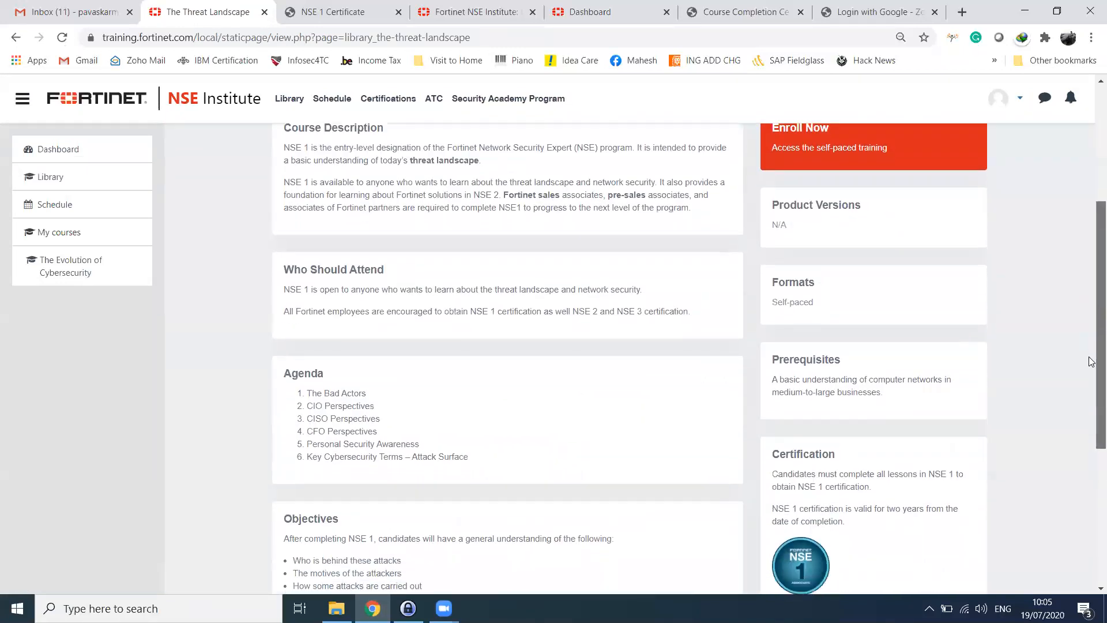
pyautogui.scroll(-3)
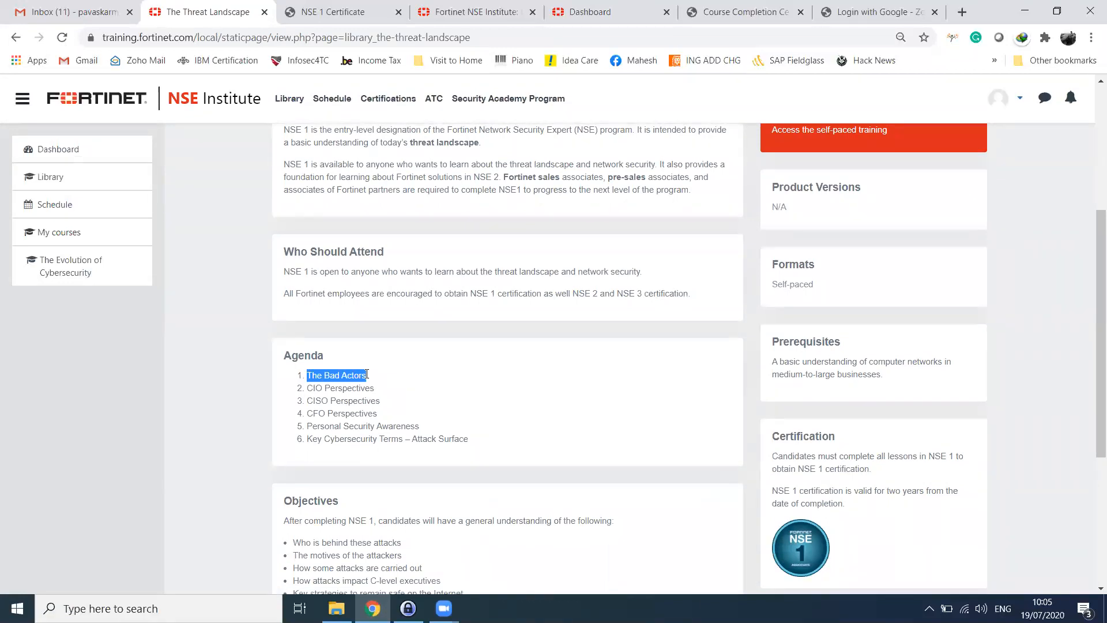
pyautogui.moveTo(336, 374); pyautogui.dragTo(378, 400)
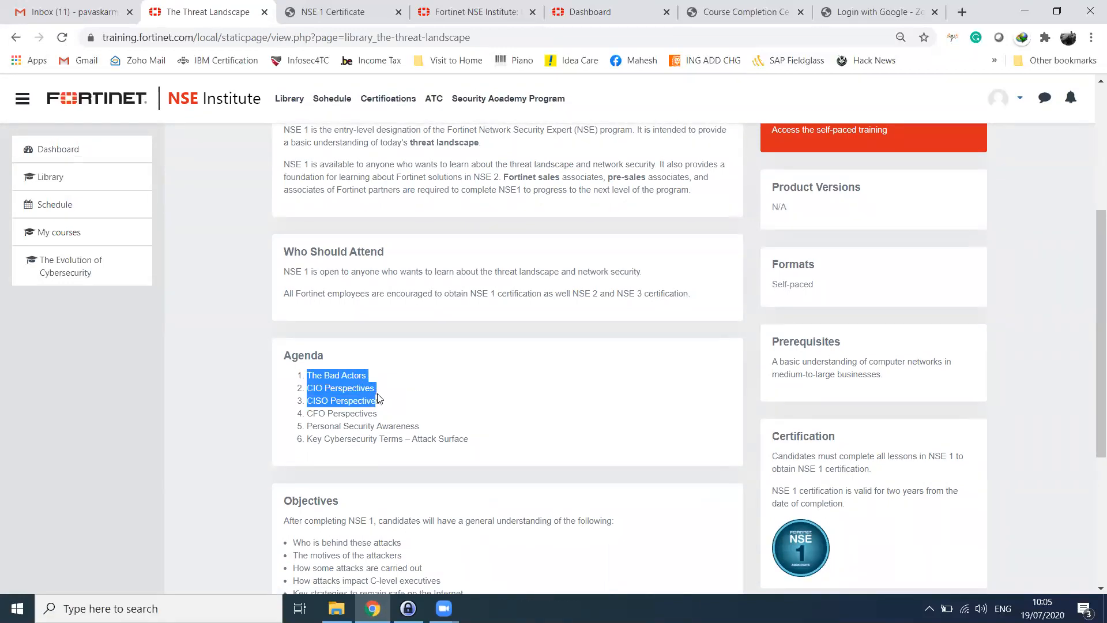
pyautogui.moveTo(378, 401); pyautogui.dragTo(396, 413)
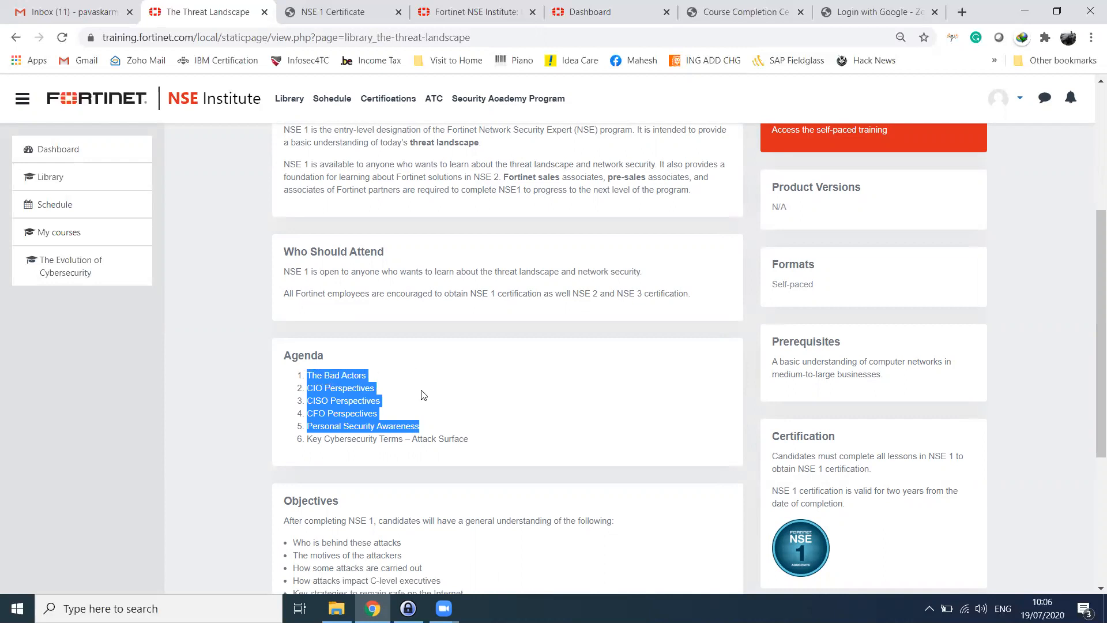
pyautogui.moveTo(429, 394)
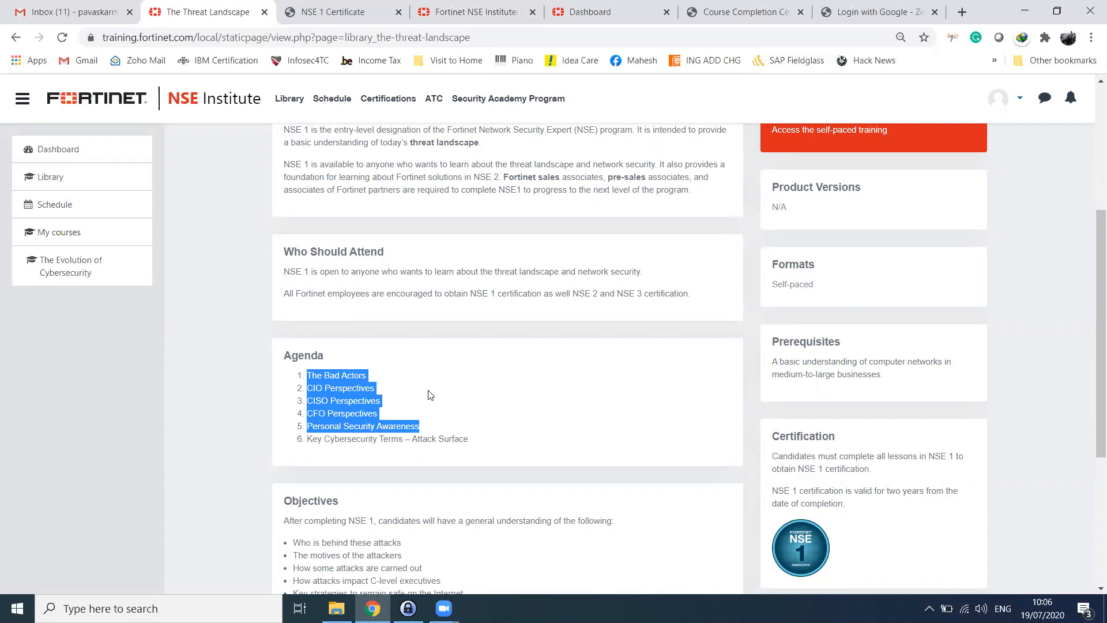
# Review the rest of the course details, then return to the course Library
pyautogui.scroll(-3)
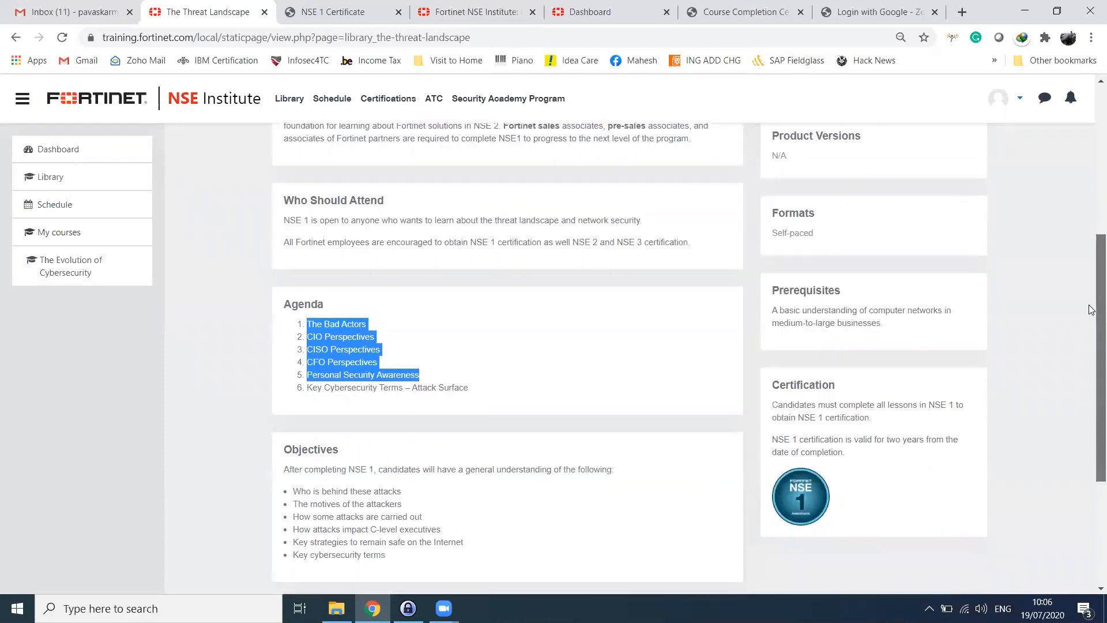
pyautogui.scroll(-3)
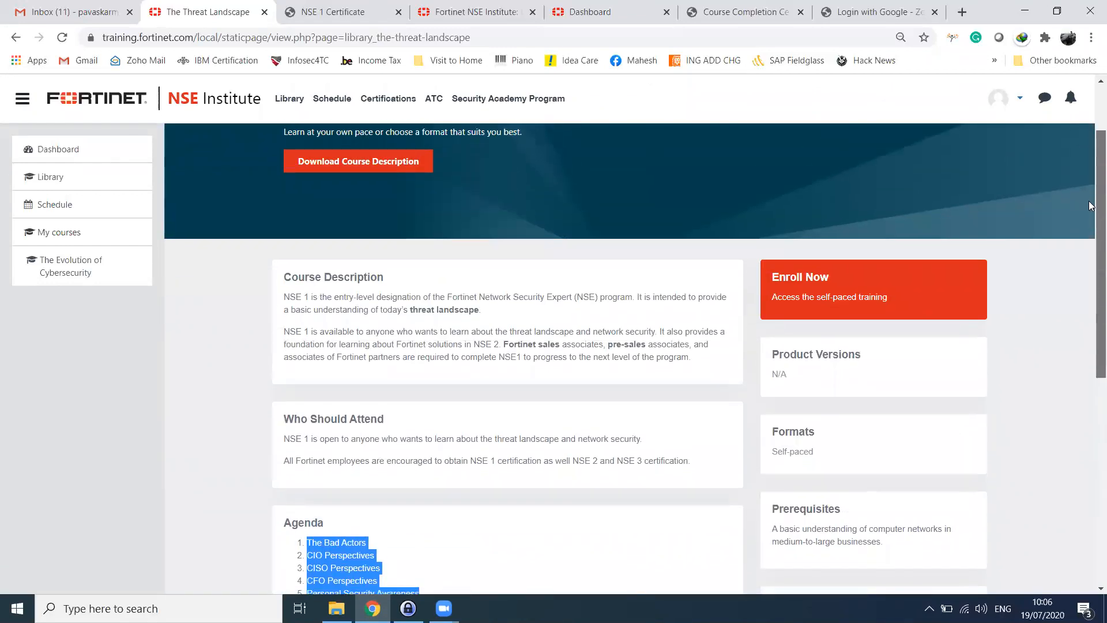
pyautogui.scroll(-3)
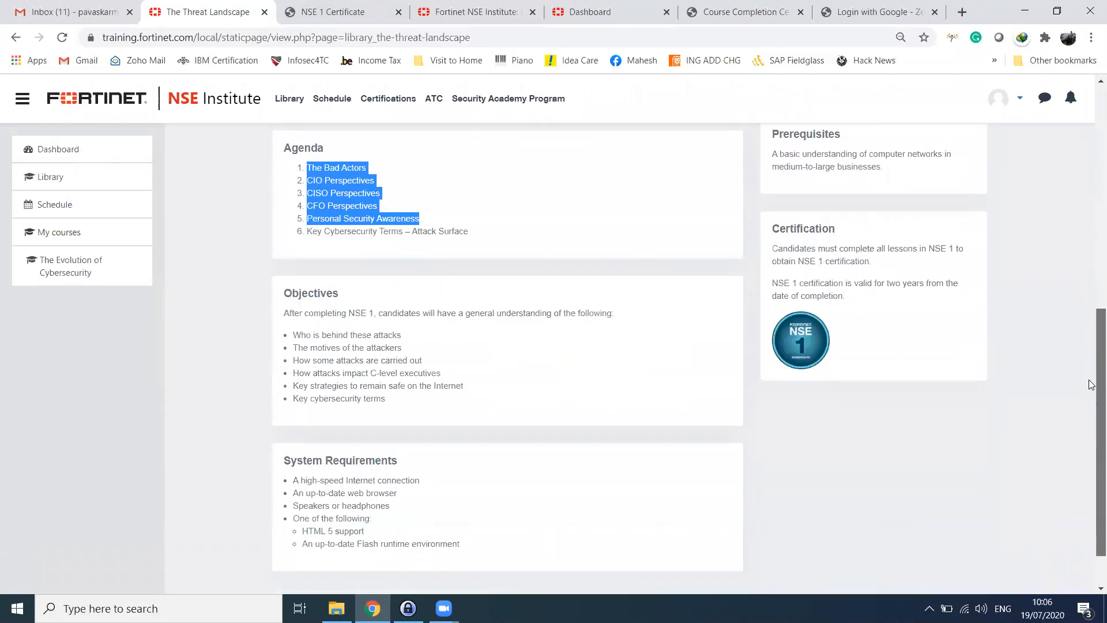
pyautogui.scroll(3)
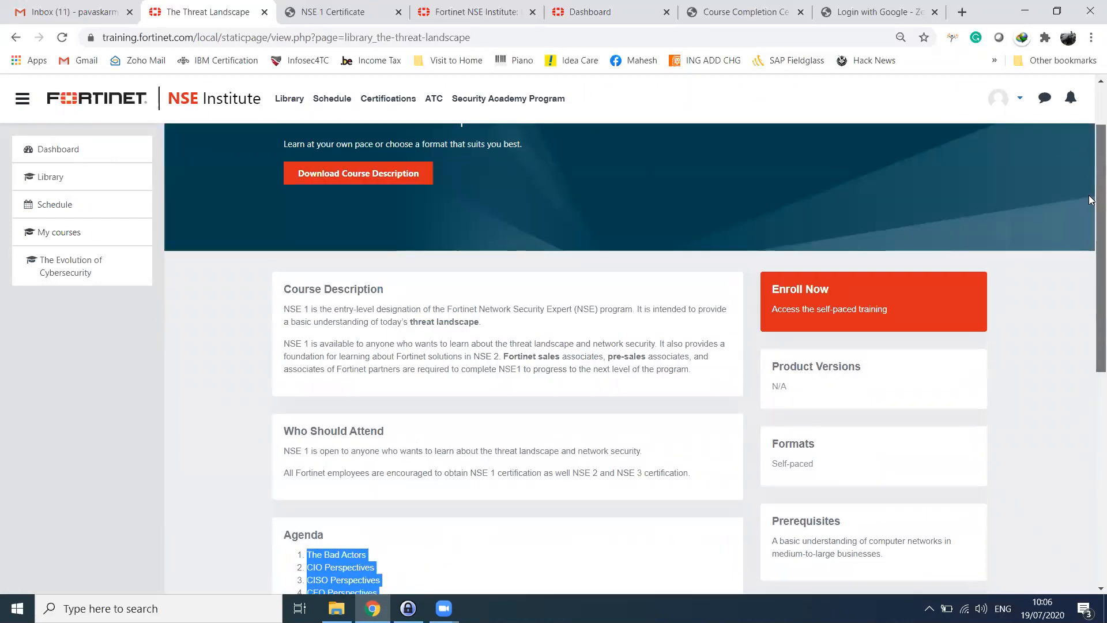
pyautogui.scroll(-3)
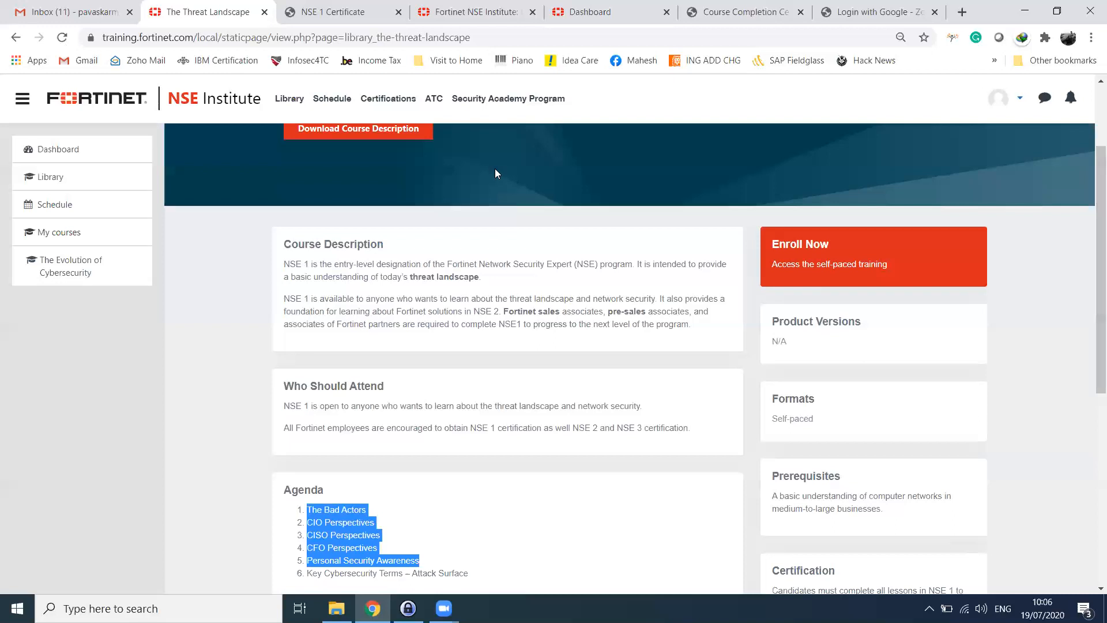
pyautogui.click(51, 177)
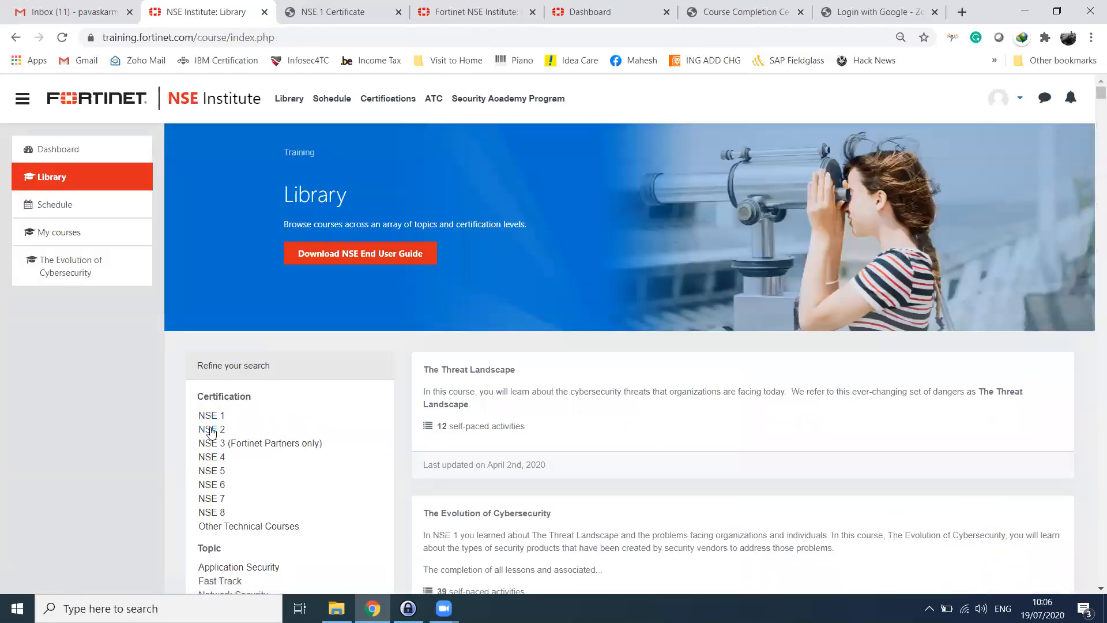
# Filter the library to NSE 2 and open The Evolution of Cybersecurity course
pyautogui.click(211, 429)
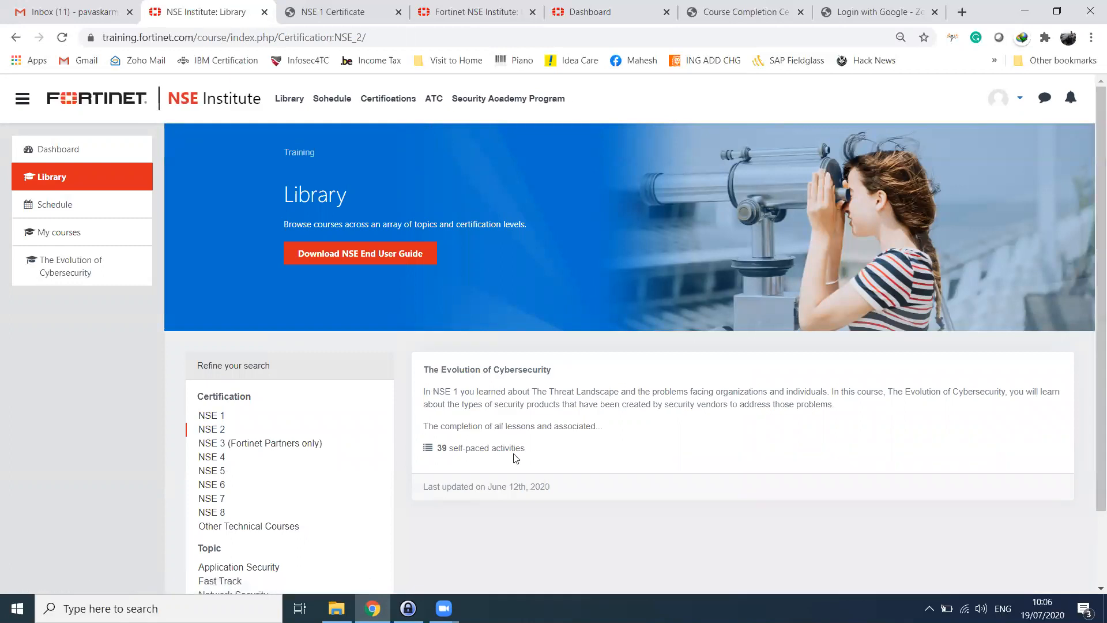
pyautogui.moveTo(451, 462)
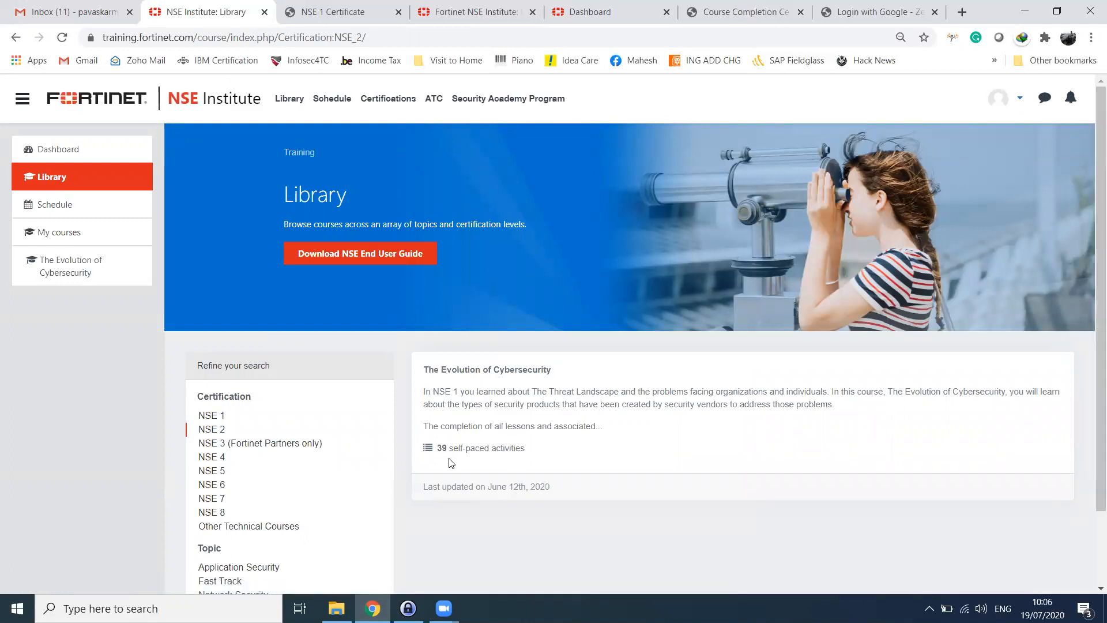
pyautogui.click(487, 369)
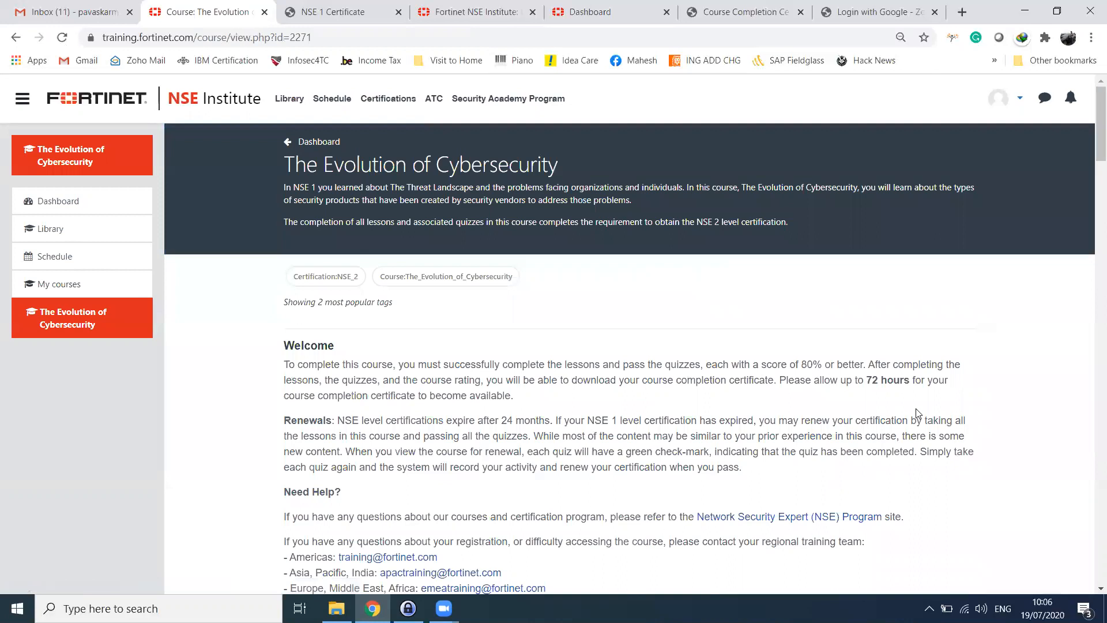
pyautogui.scroll(-3)
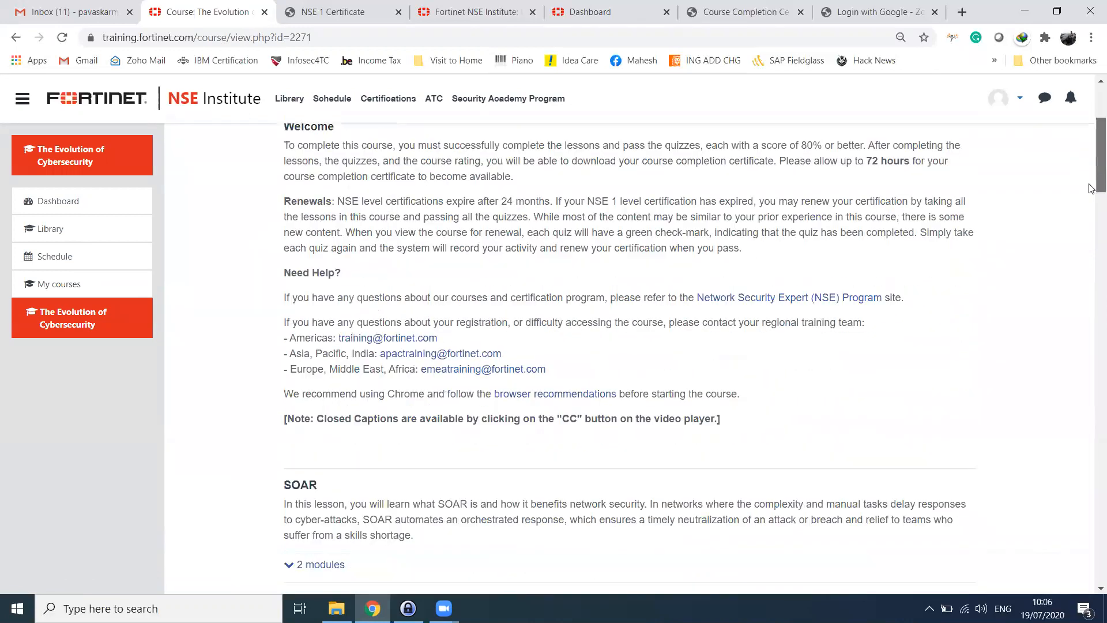
pyautogui.scroll(-3)
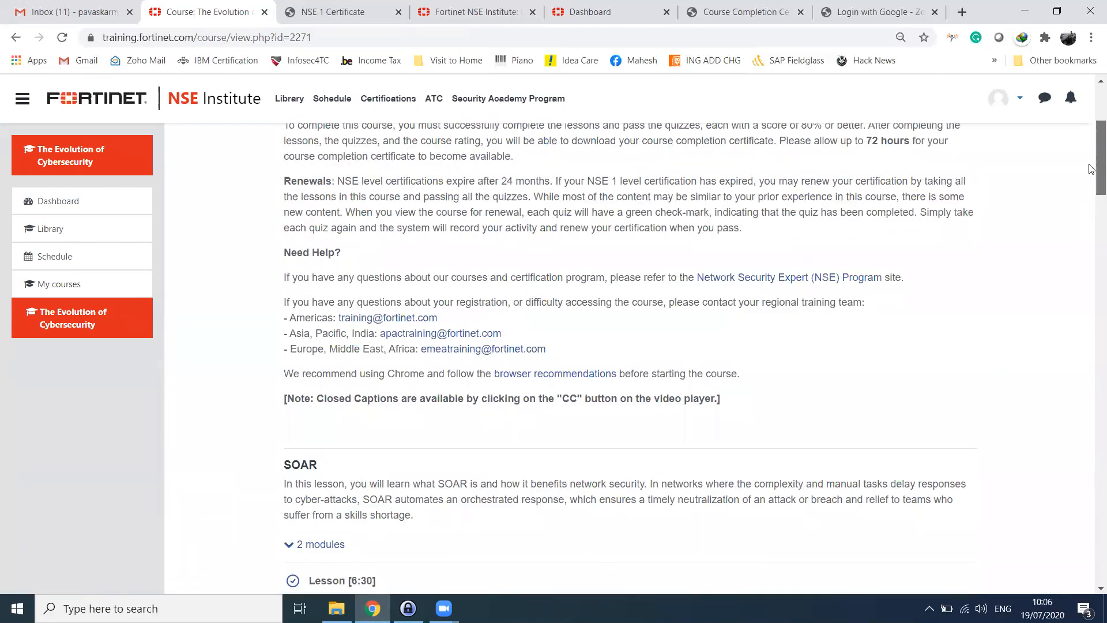
pyautogui.scroll(3)
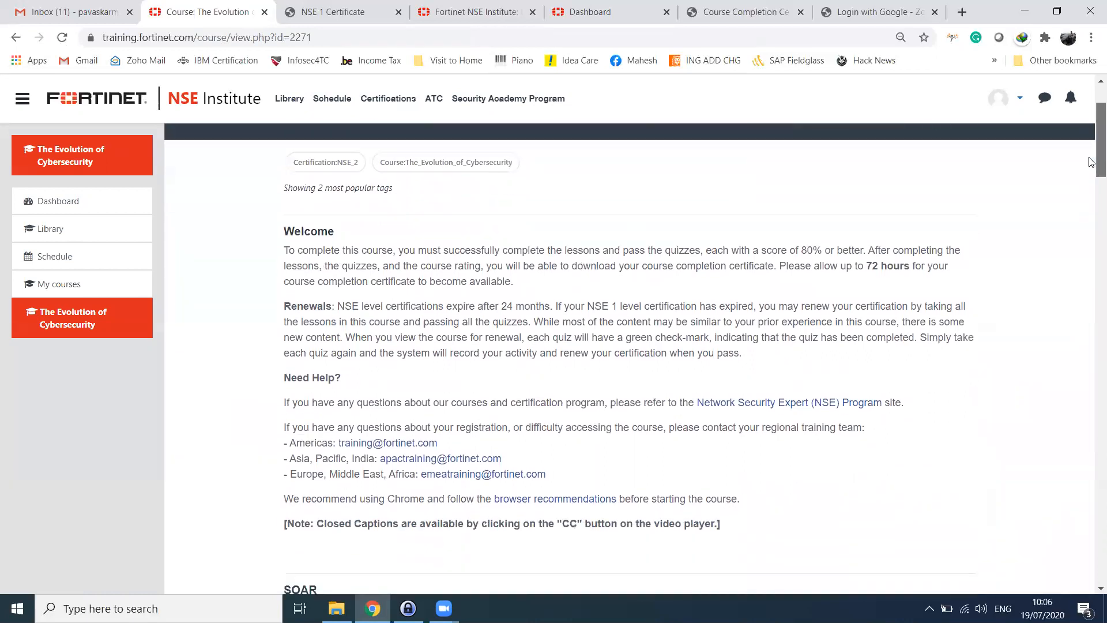
pyautogui.scroll(-3)
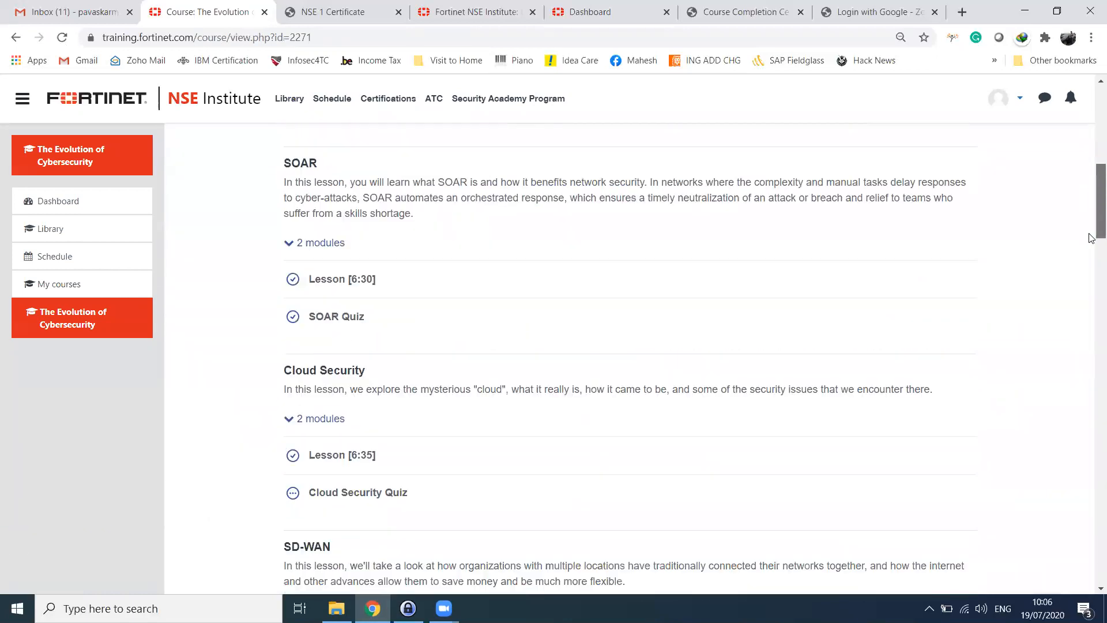
pyautogui.scroll(-3)
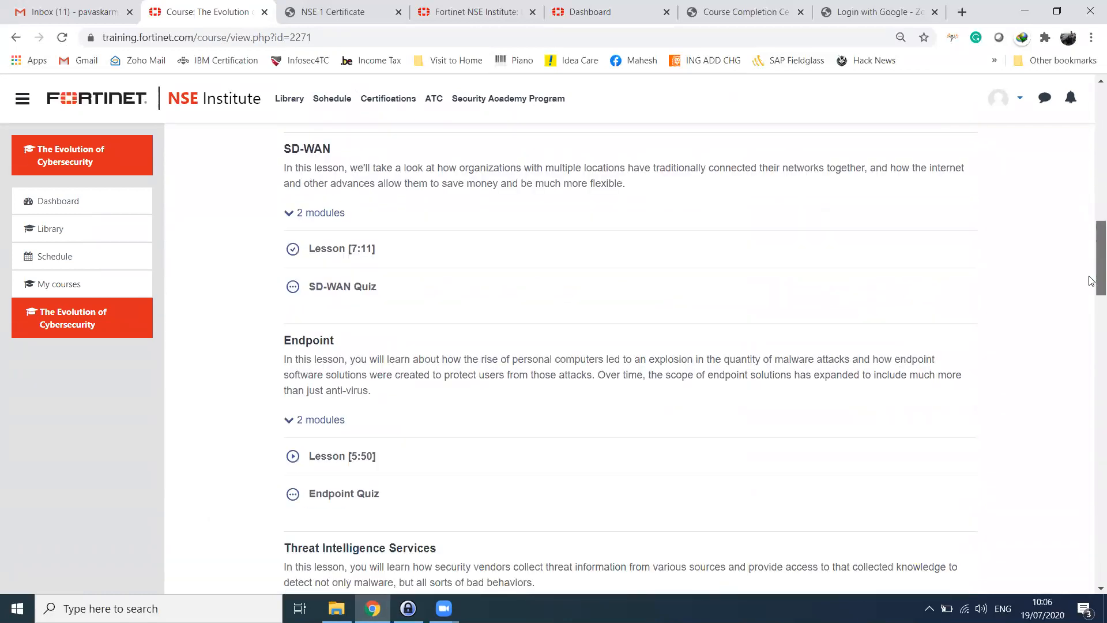
pyautogui.scroll(-3)
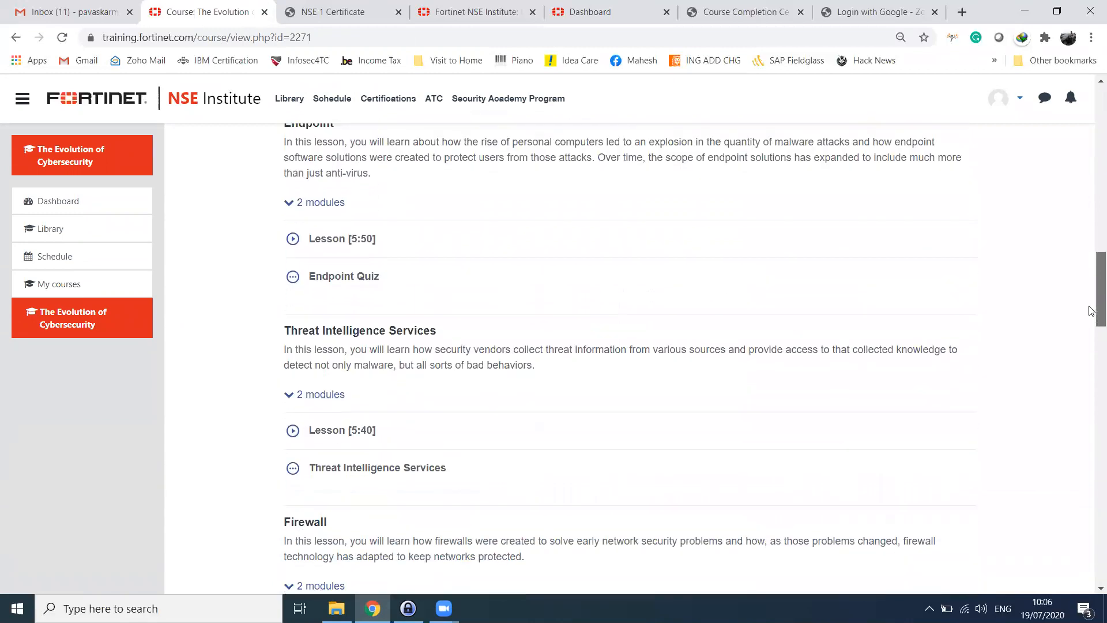
pyautogui.scroll(-3)
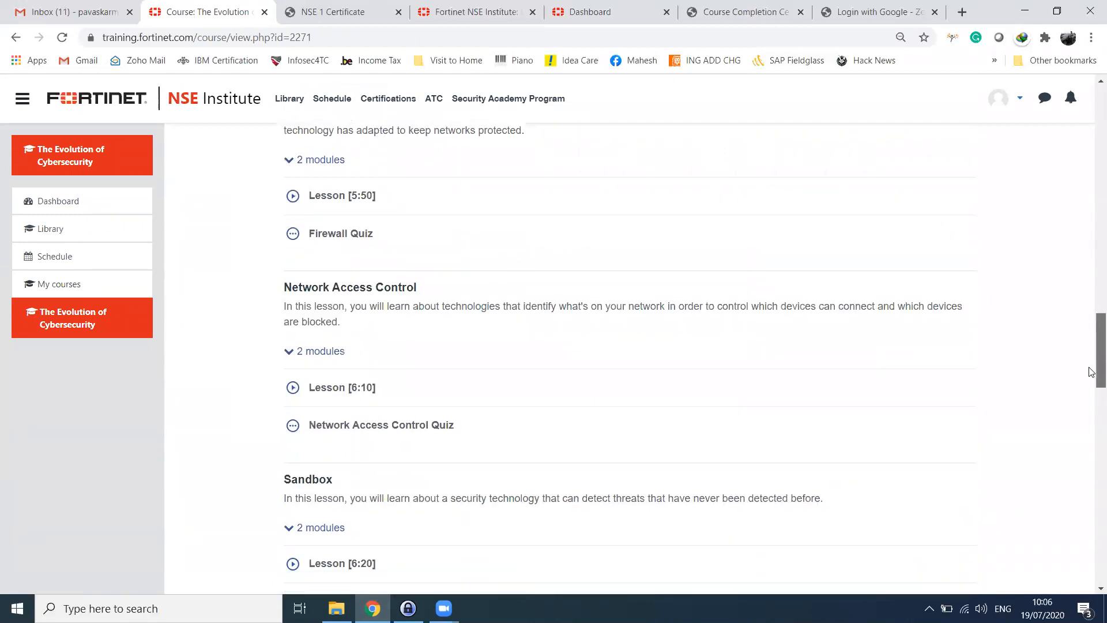
pyautogui.scroll(-3)
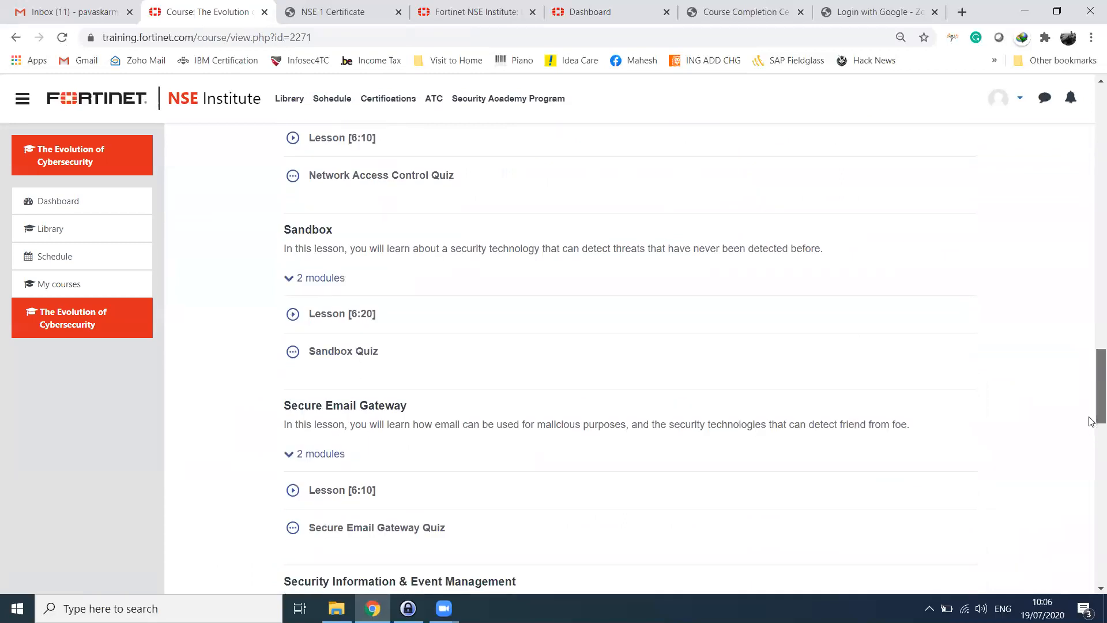
pyautogui.scroll(-3)
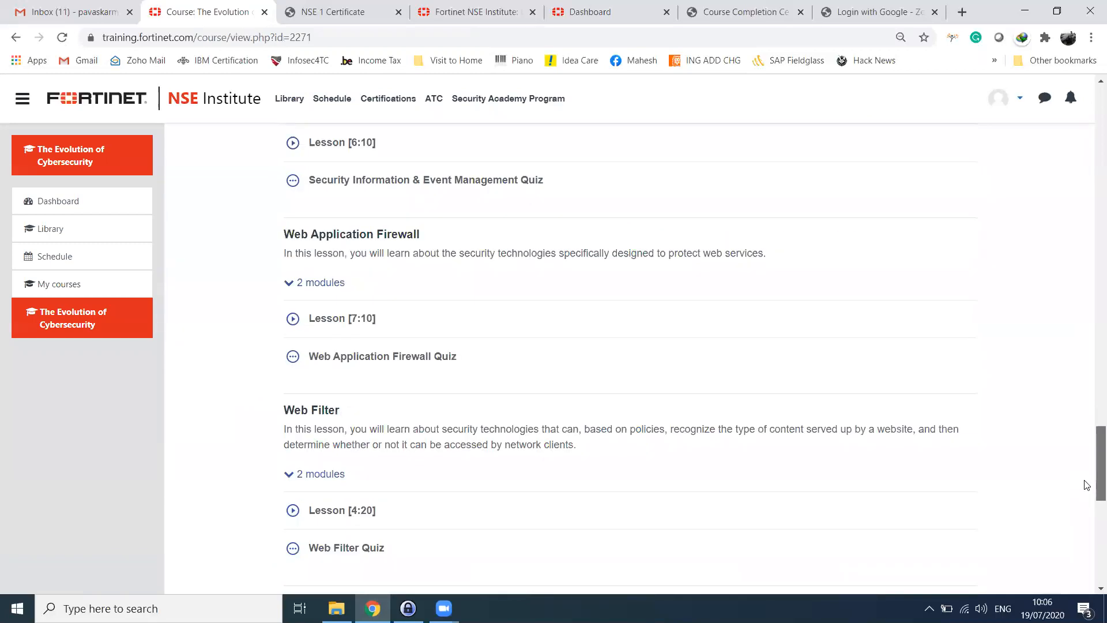
pyautogui.scroll(-3)
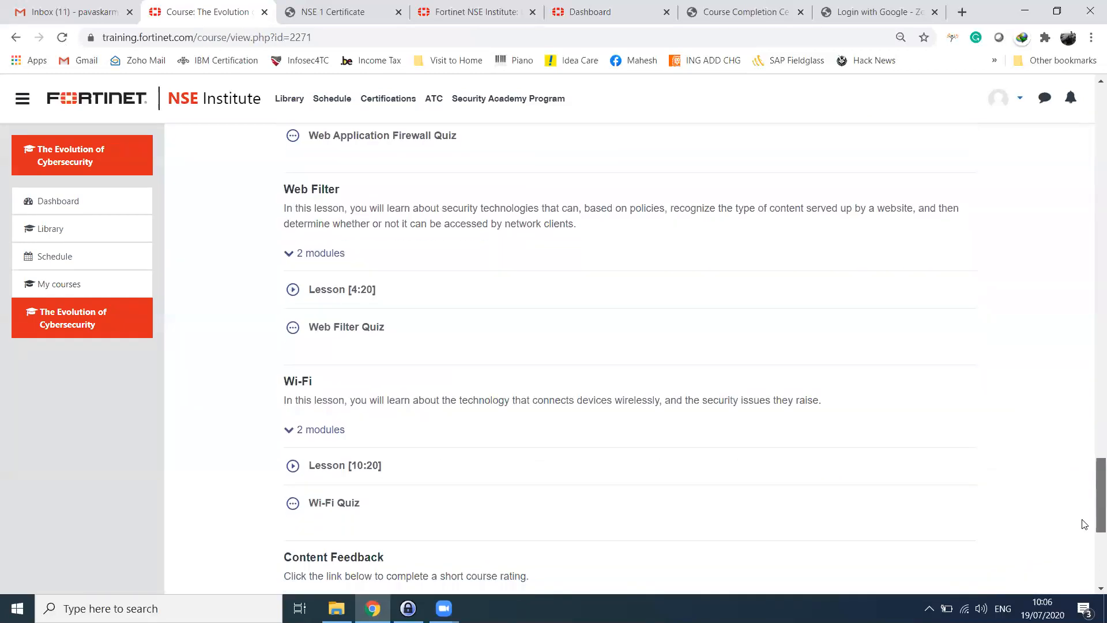
pyautogui.scroll(-3)
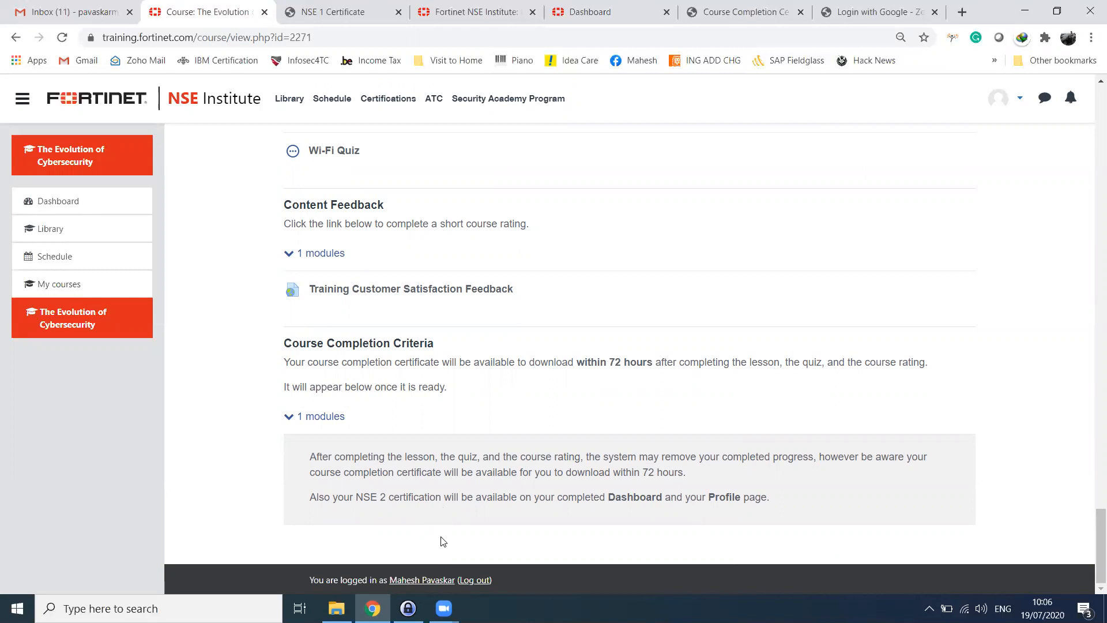
pyautogui.moveTo(691, 348)
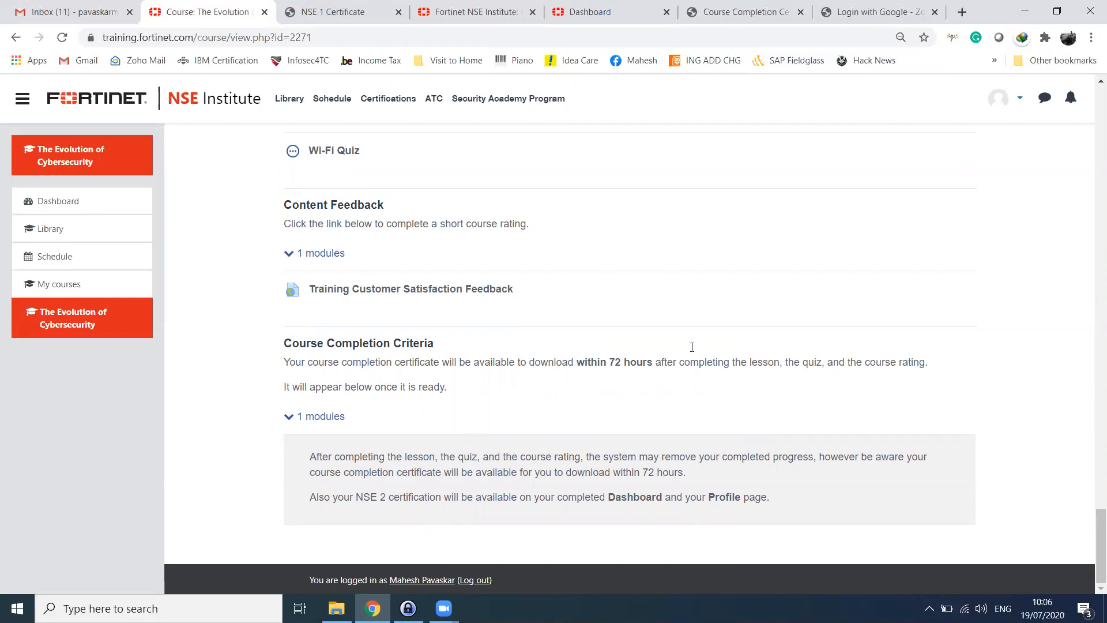
pyautogui.moveTo(498, 521)
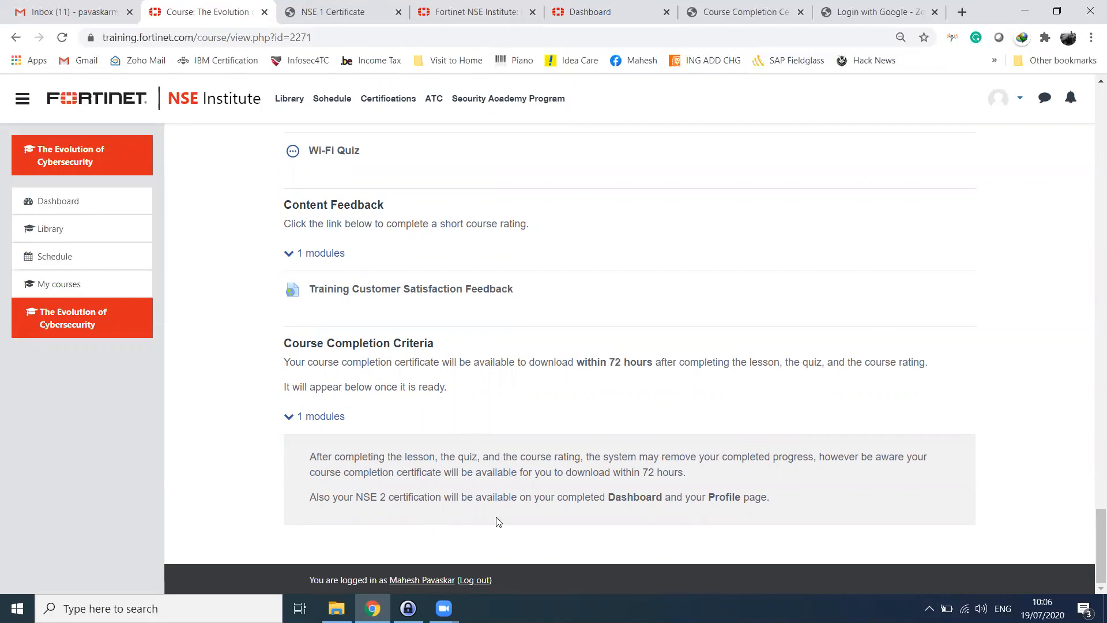